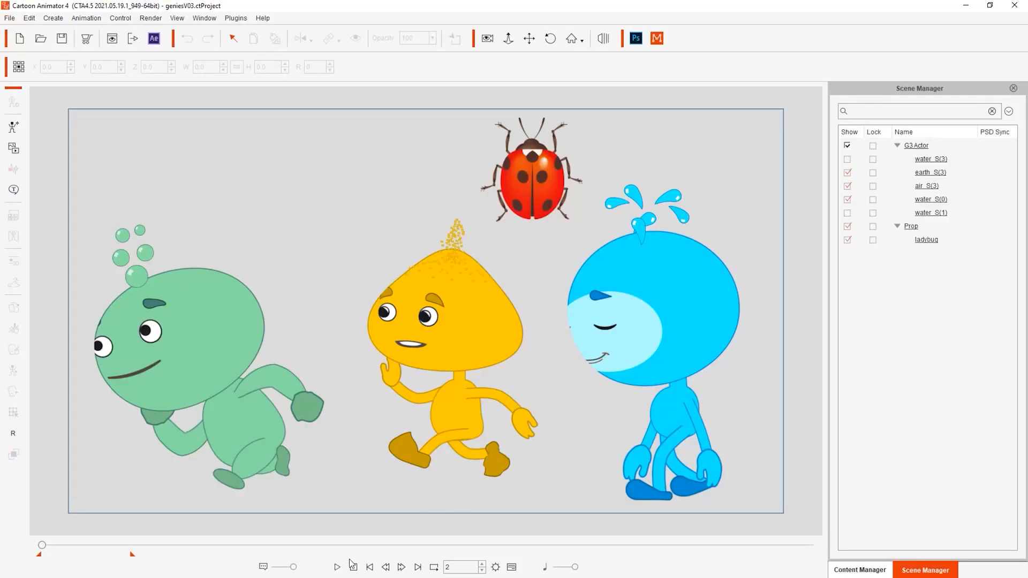
Preview the genie animation and select the ladybug, blue water genie and green air genie.
left_click(336, 567)
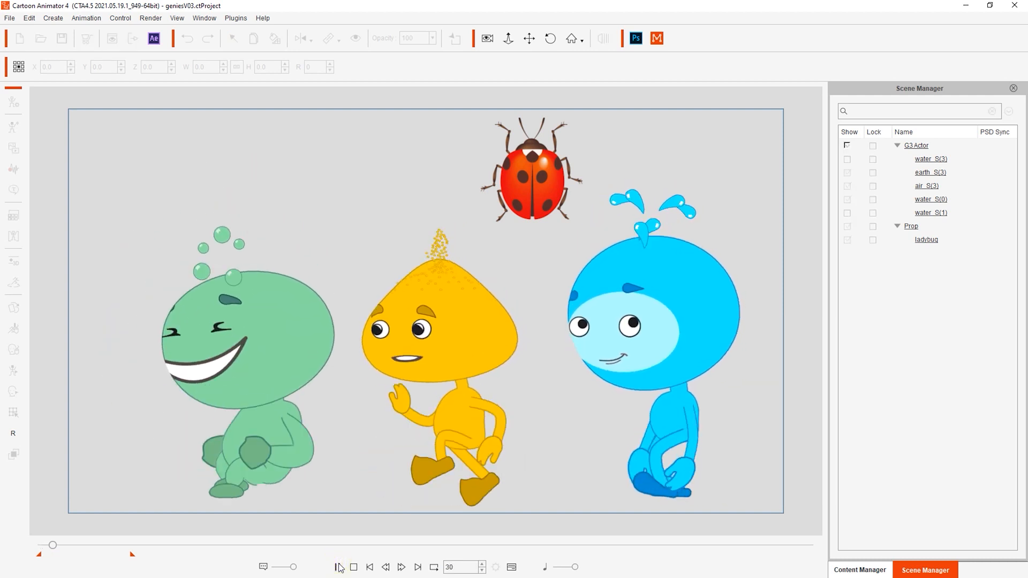
left_click(338, 567)
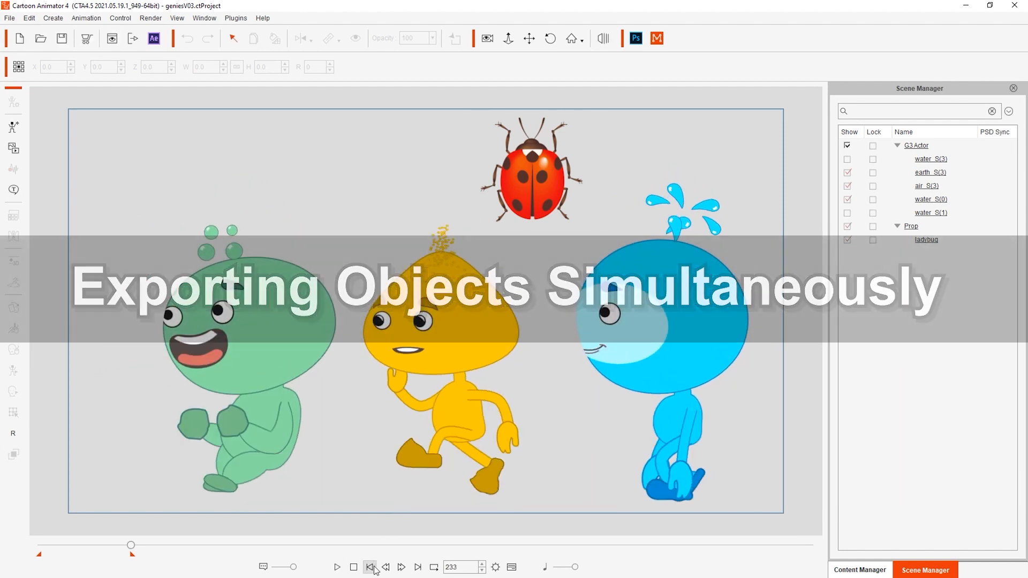
left_click(531, 177)
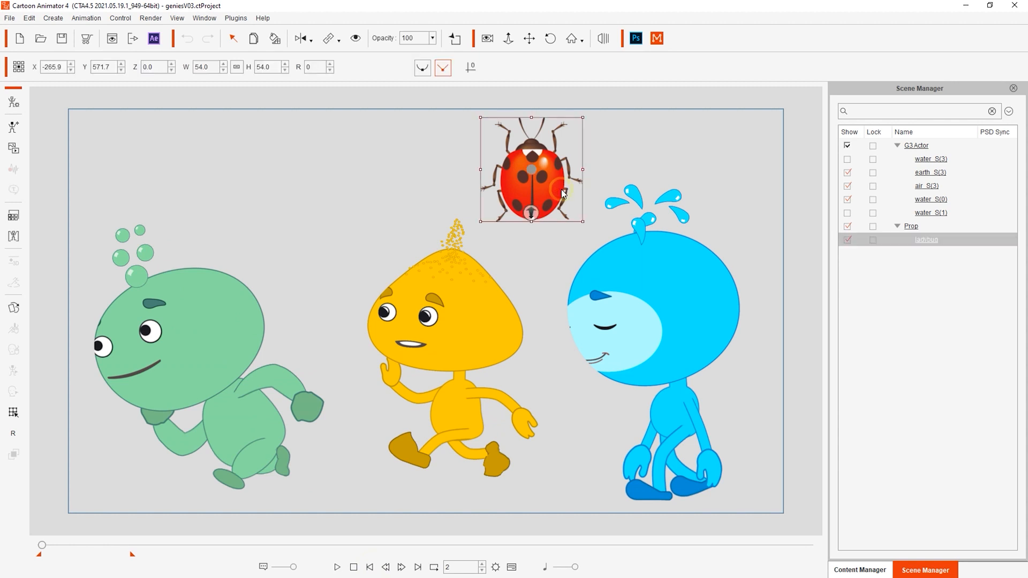
left_click(931, 200)
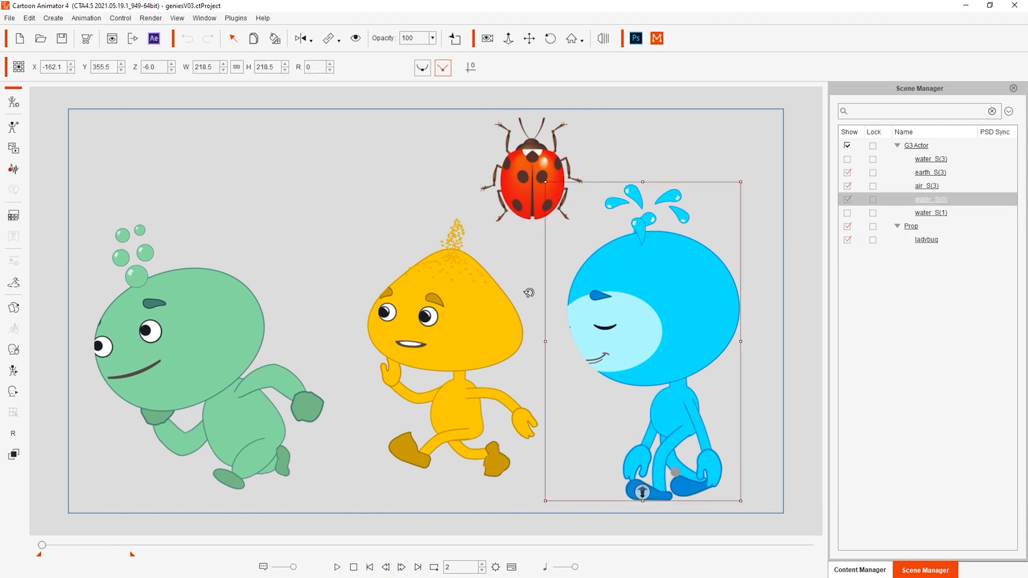
left_click(233, 318)
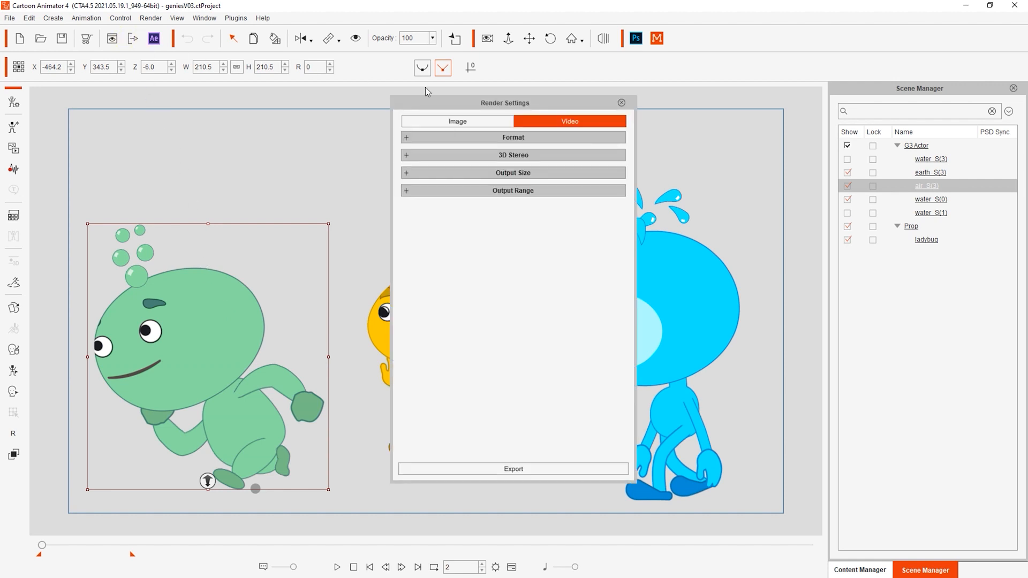
Render as MOV, exporting each object to a separate file fitted to its size.
left_click(513, 137)
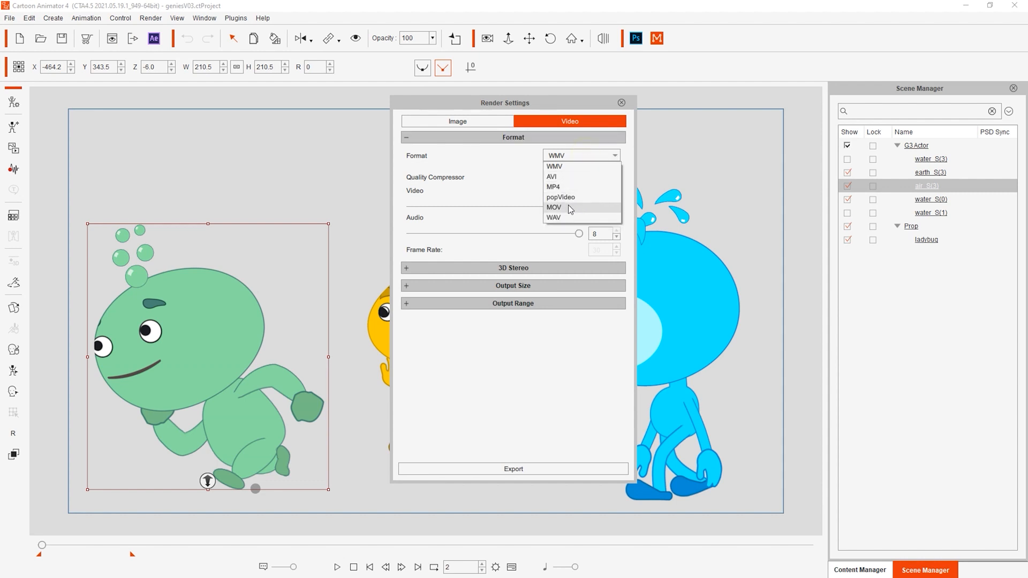
left_click(554, 207)
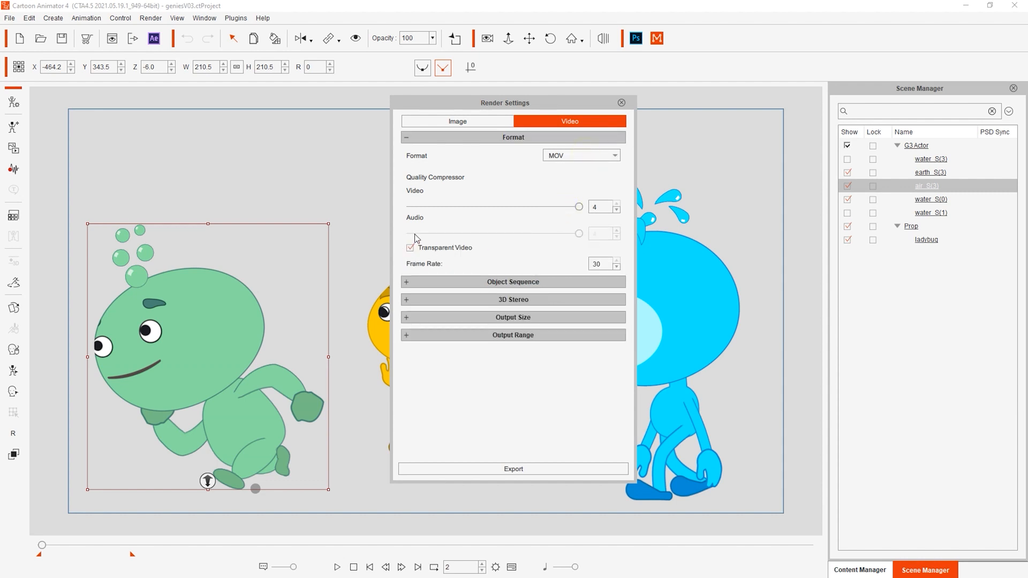
mouse_move(445, 264)
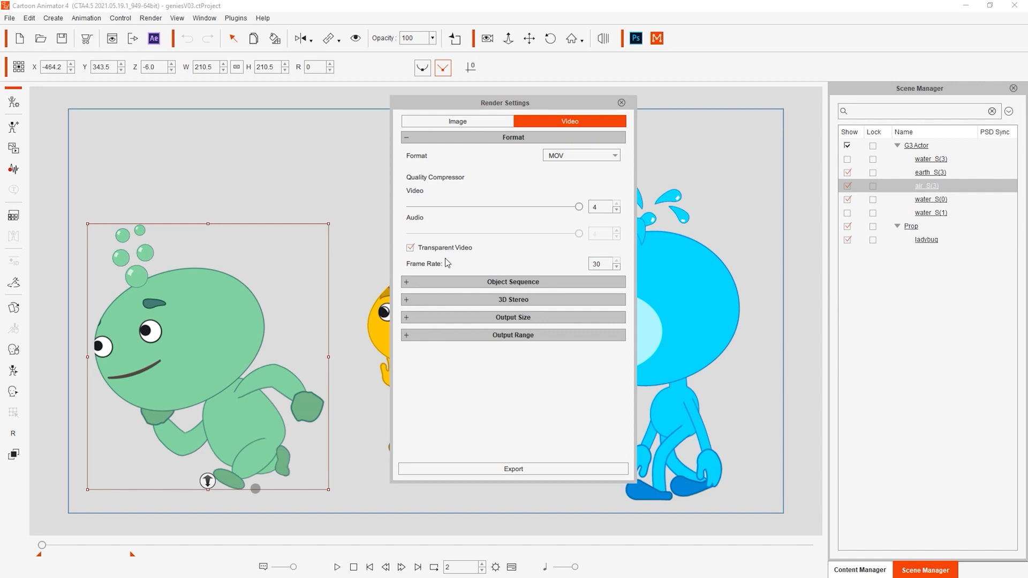
left_click(513, 282)
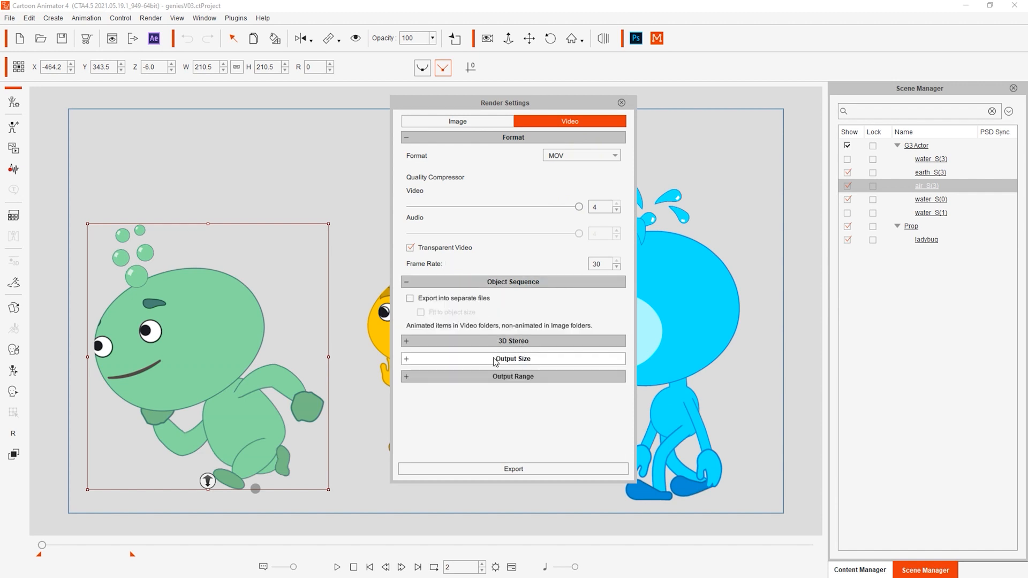
left_click(513, 359)
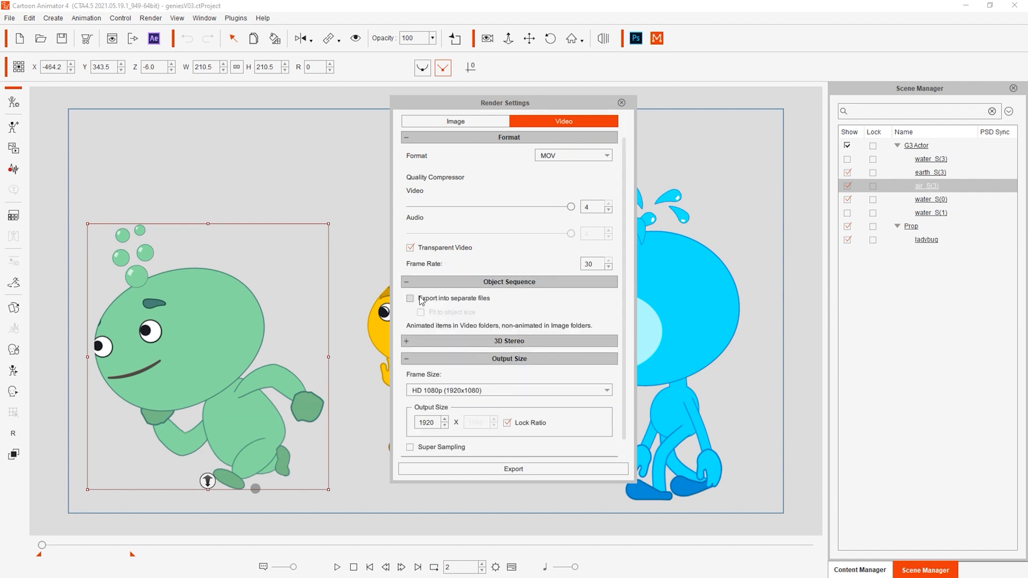
left_click(411, 299)
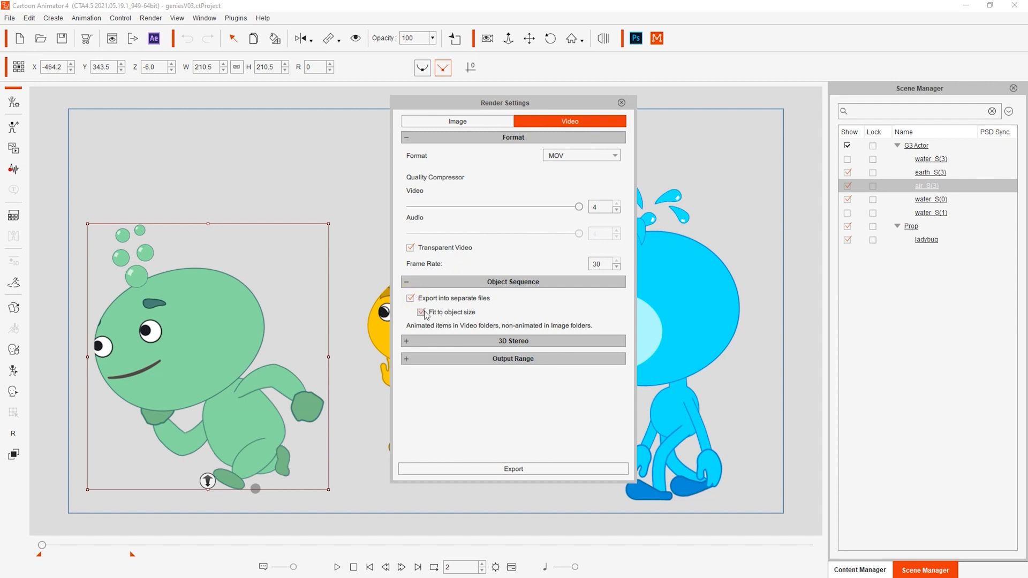
left_click(513, 359)
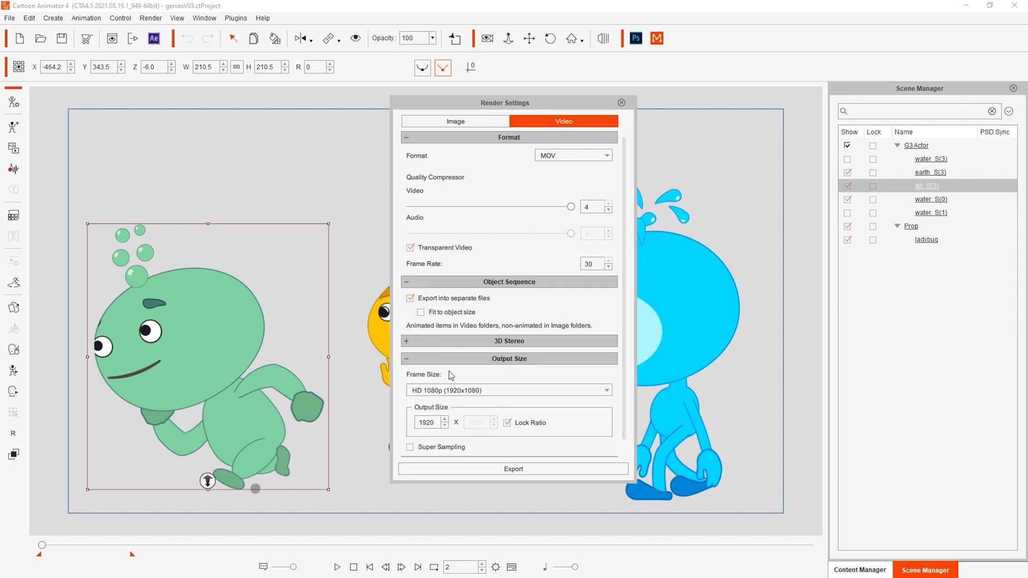
left_click(421, 312)
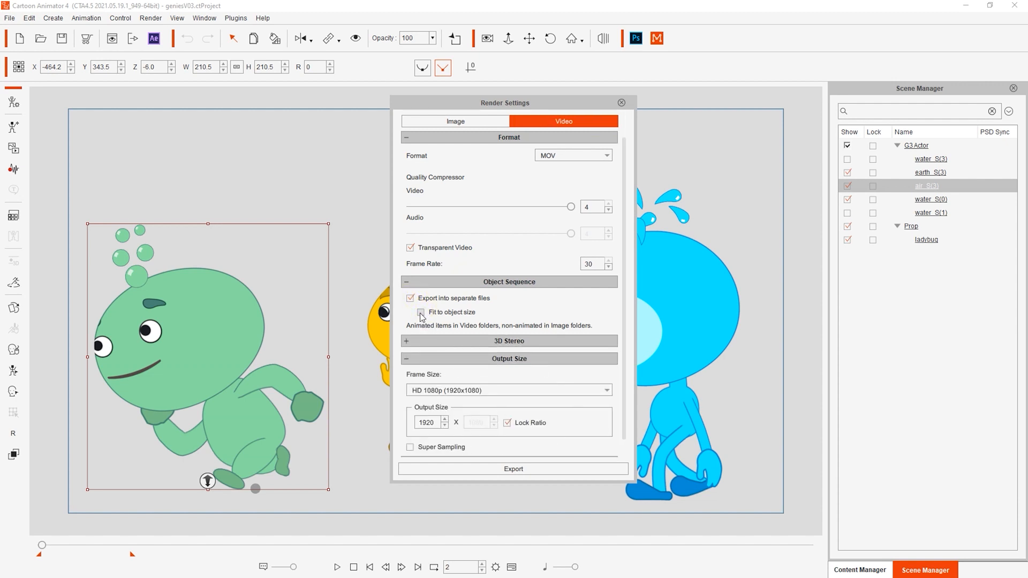
left_click(420, 312)
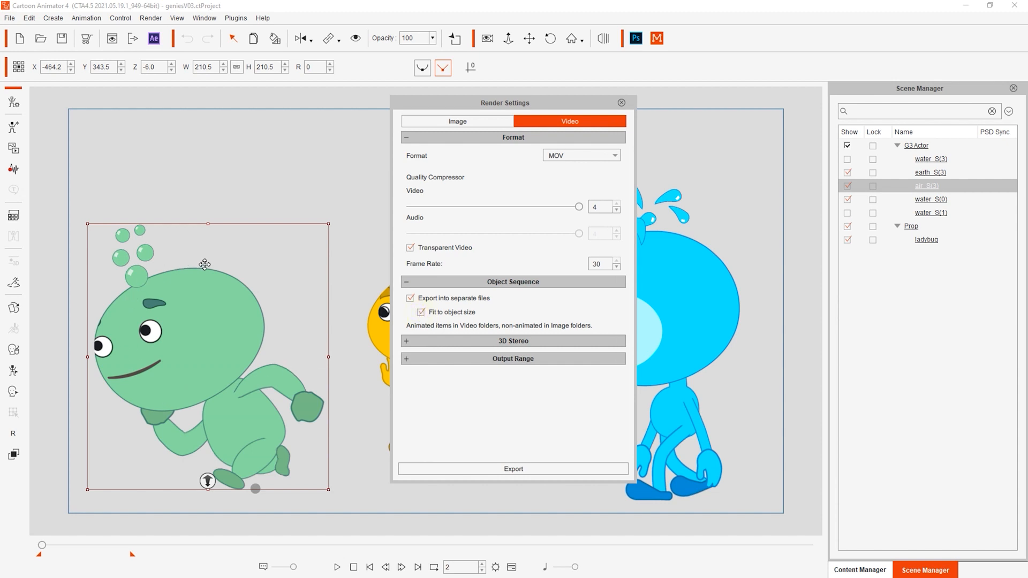
mouse_move(299, 382)
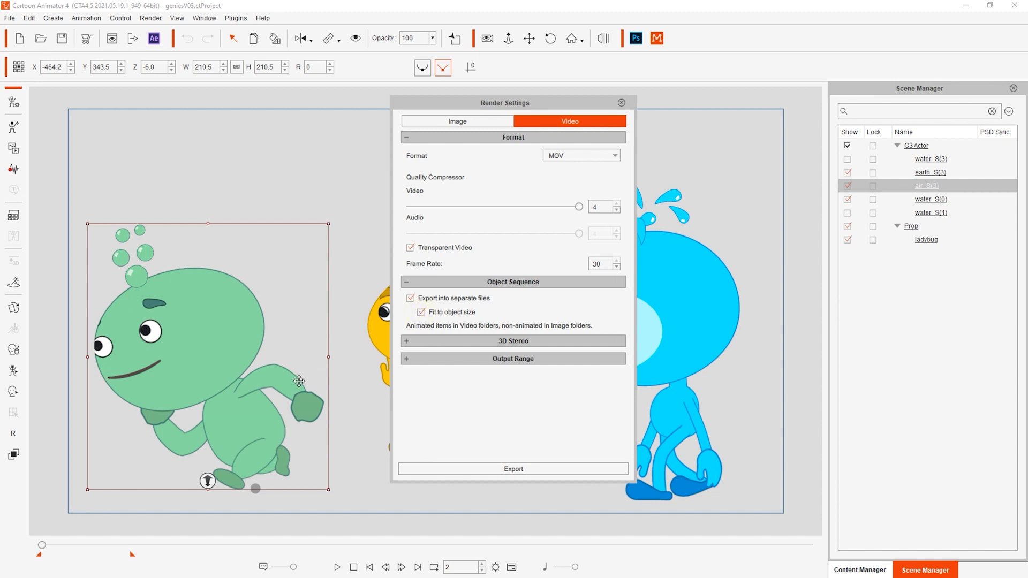
left_click(513, 359)
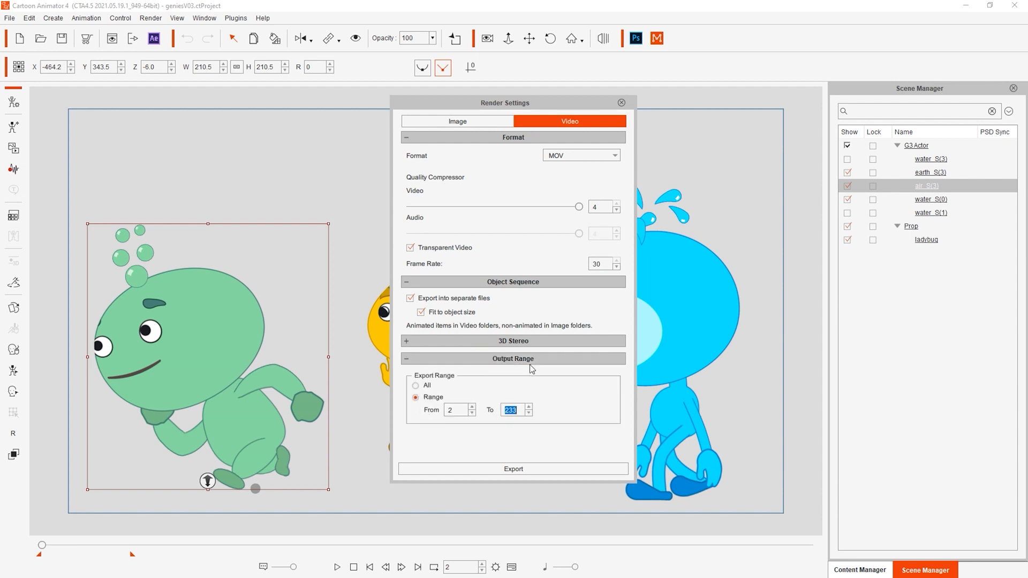
mouse_move(478, 443)
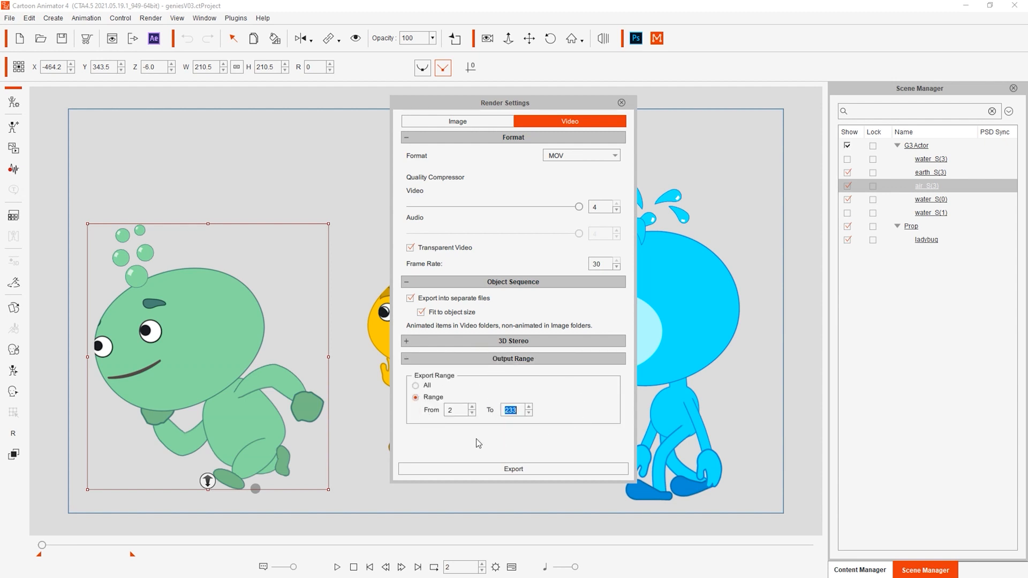
Export past the MOV warning into a new 'Genis' folder inside Export.
left_click(513, 468)
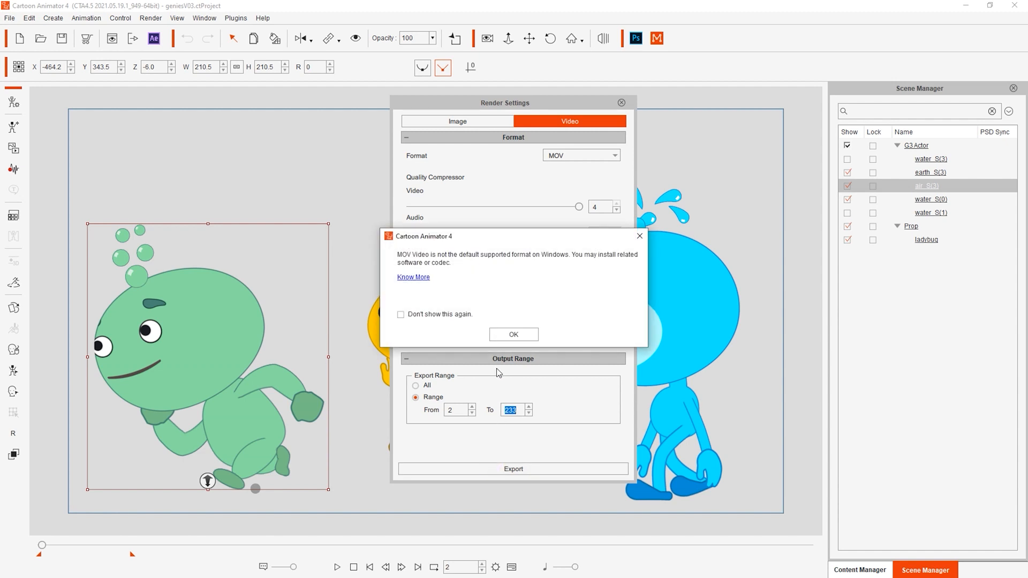
left_click(514, 334)
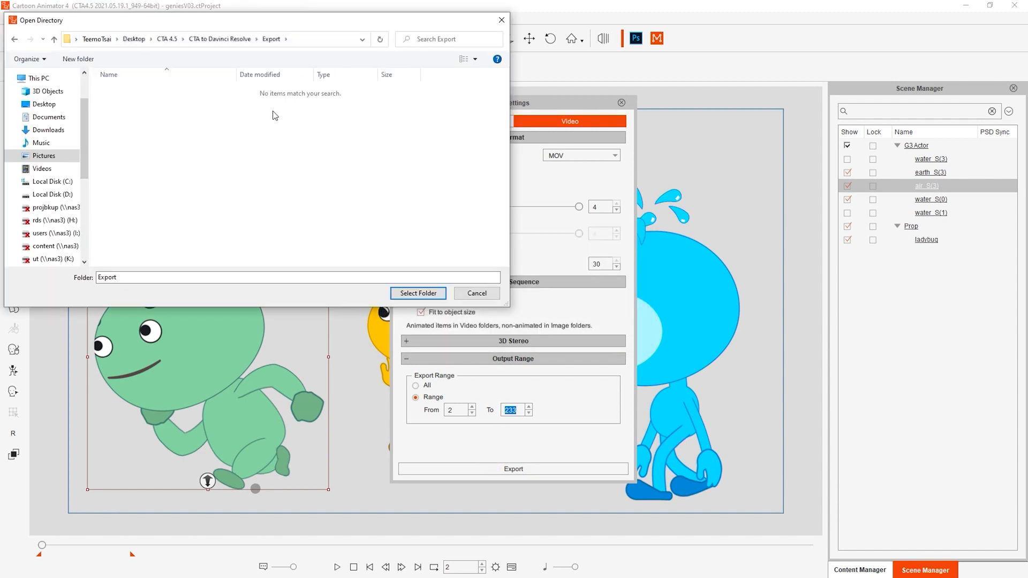
right_click(275, 116)
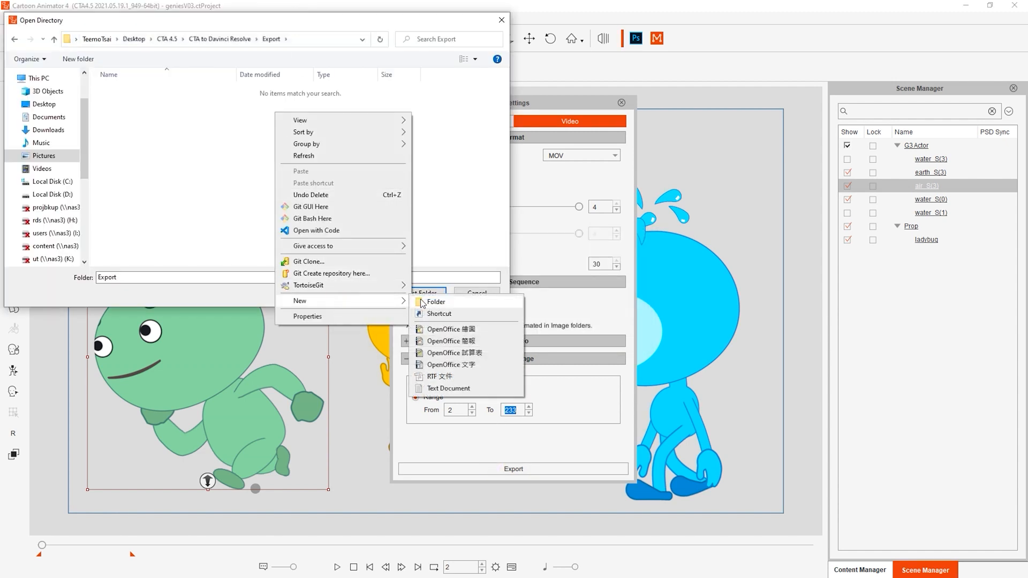
left_click(436, 301)
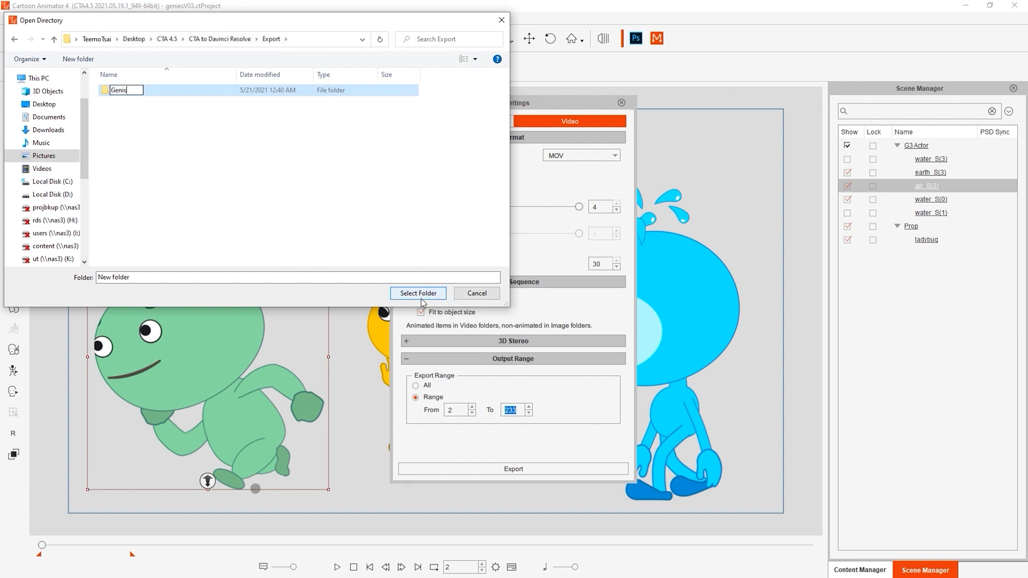
left_click(417, 293)
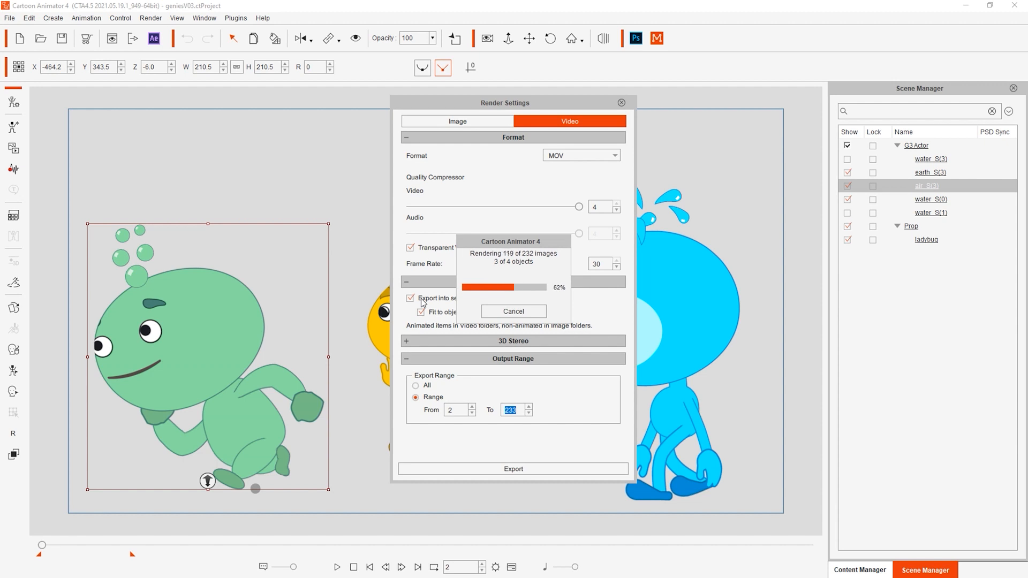
left_click(513, 310)
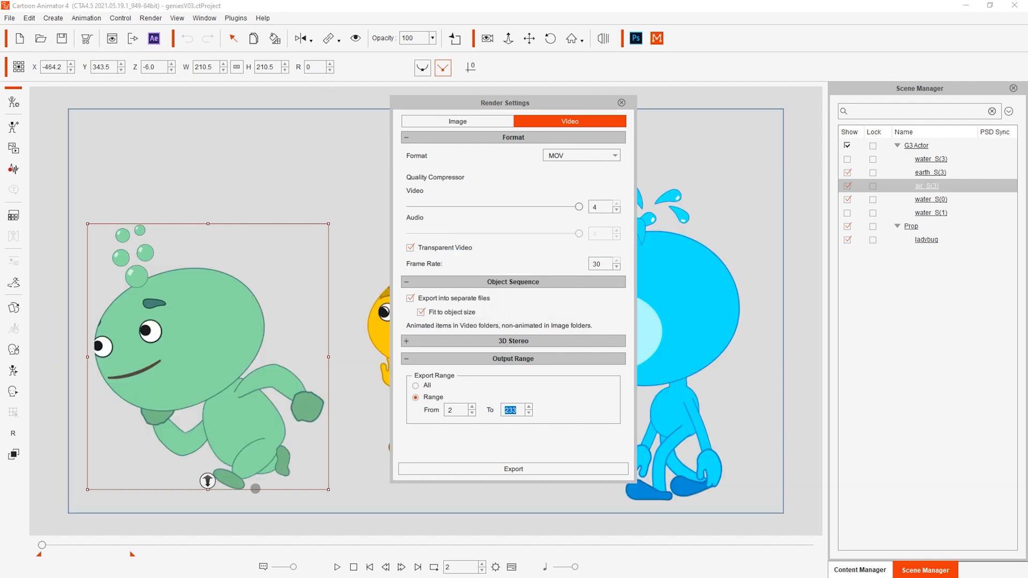
left_click(513, 469)
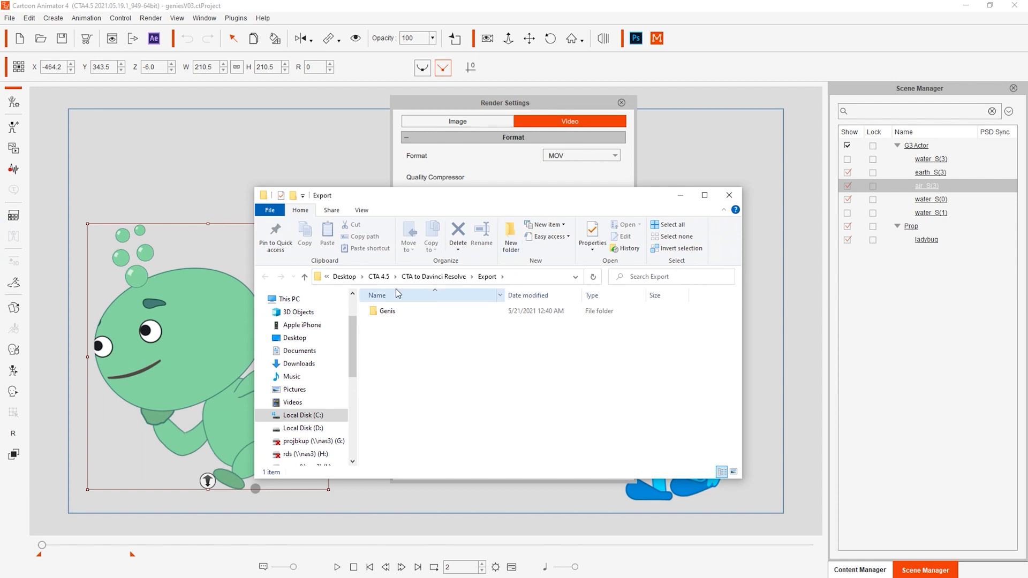
Open Genis > Video in Explorer and play the exported air_S(3).mov clip.
double_click(387, 311)
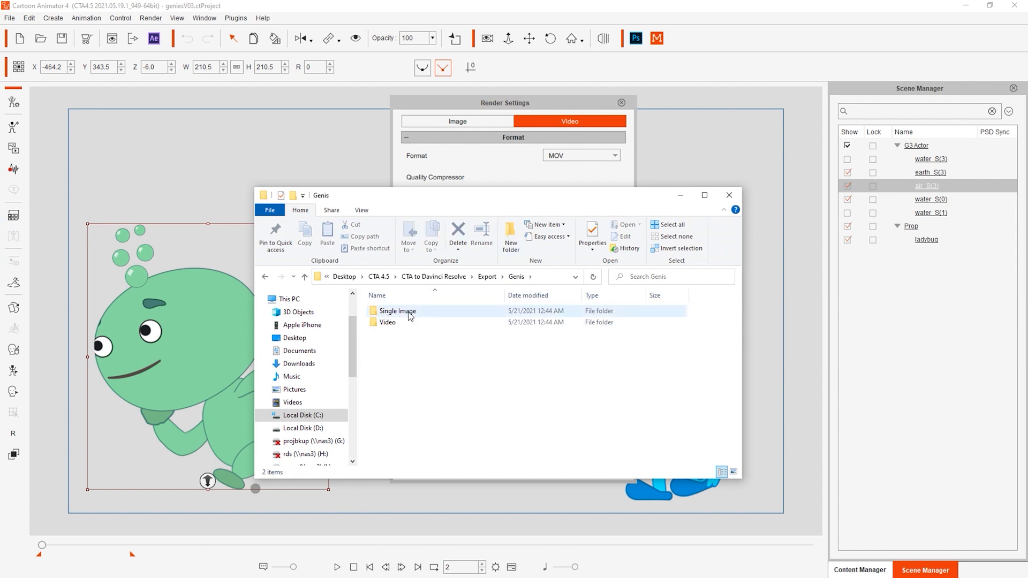
double_click(397, 311)
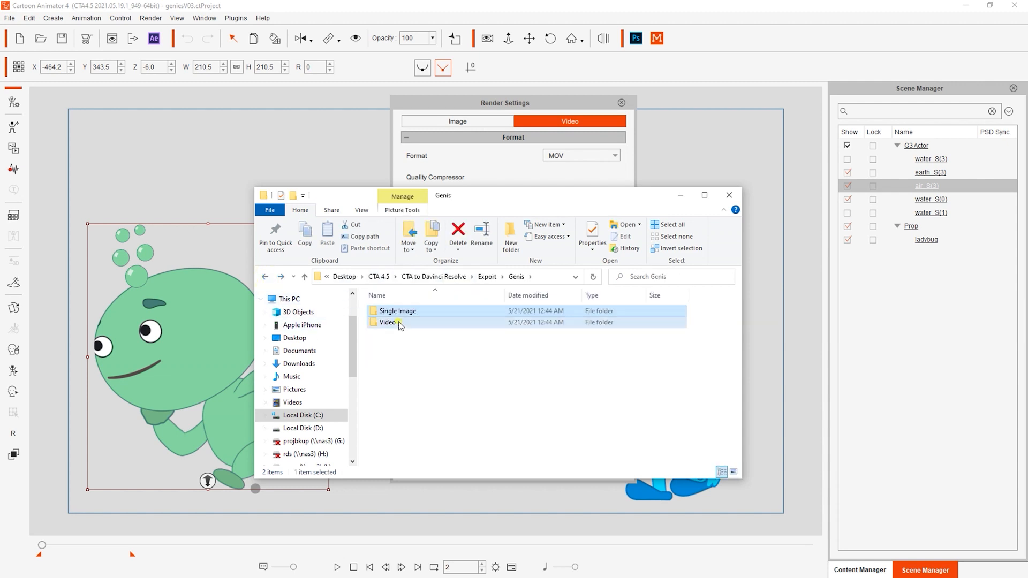
double_click(386, 322)
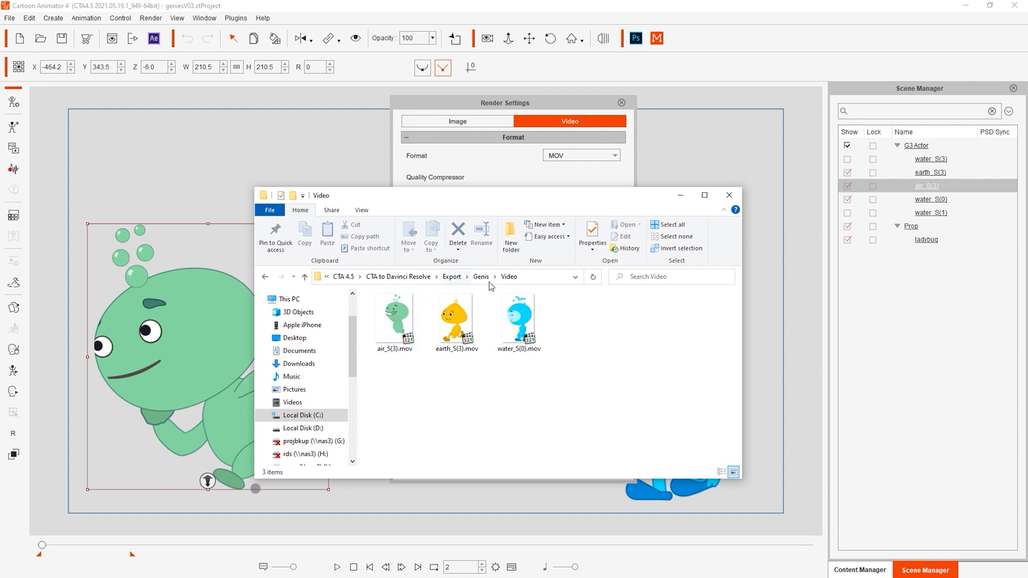
left_click(394, 321)
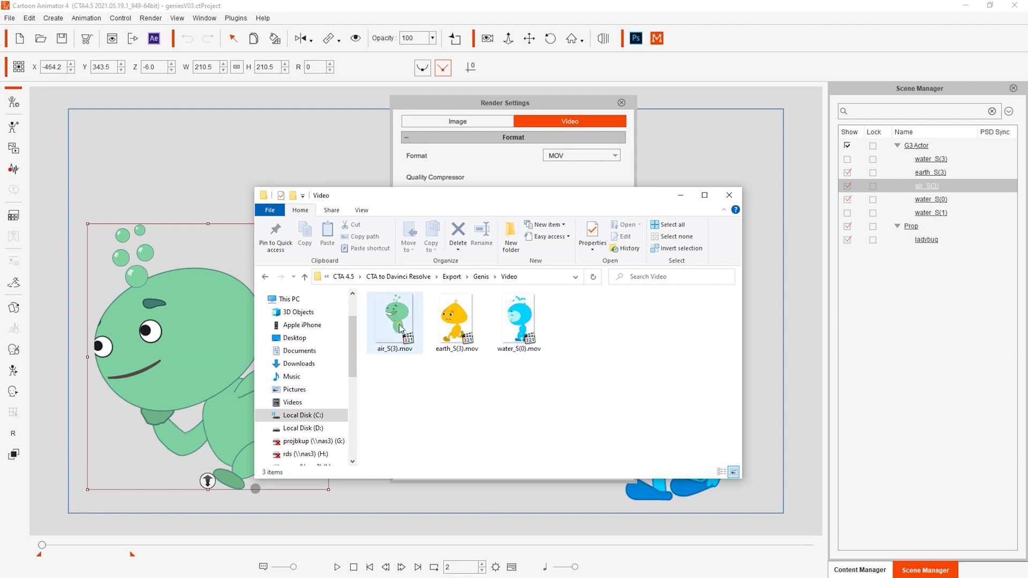
double_click(394, 321)
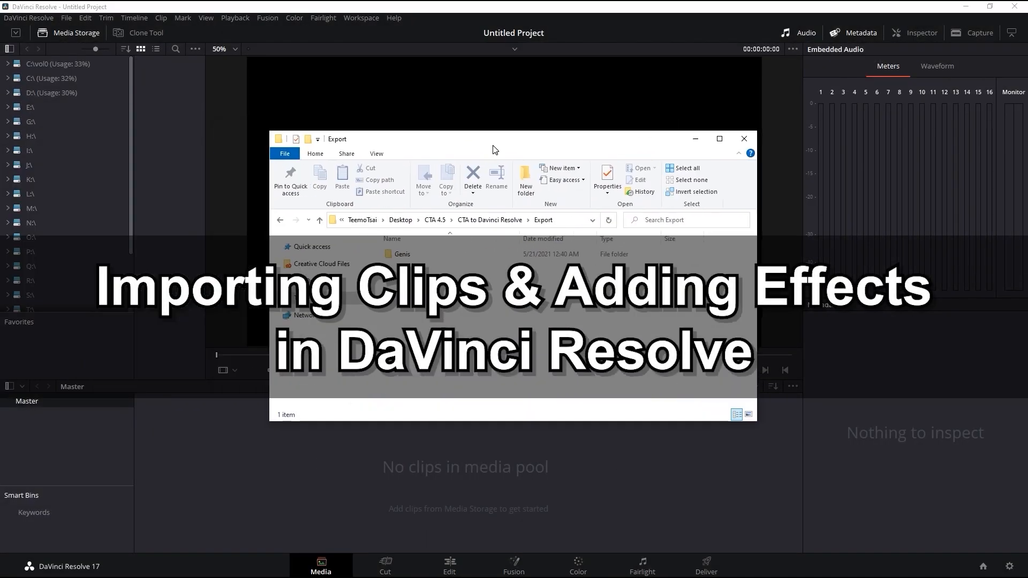
Open the exported clips folder, build the timeline on the Cut page, then move to Edit.
double_click(400, 254)
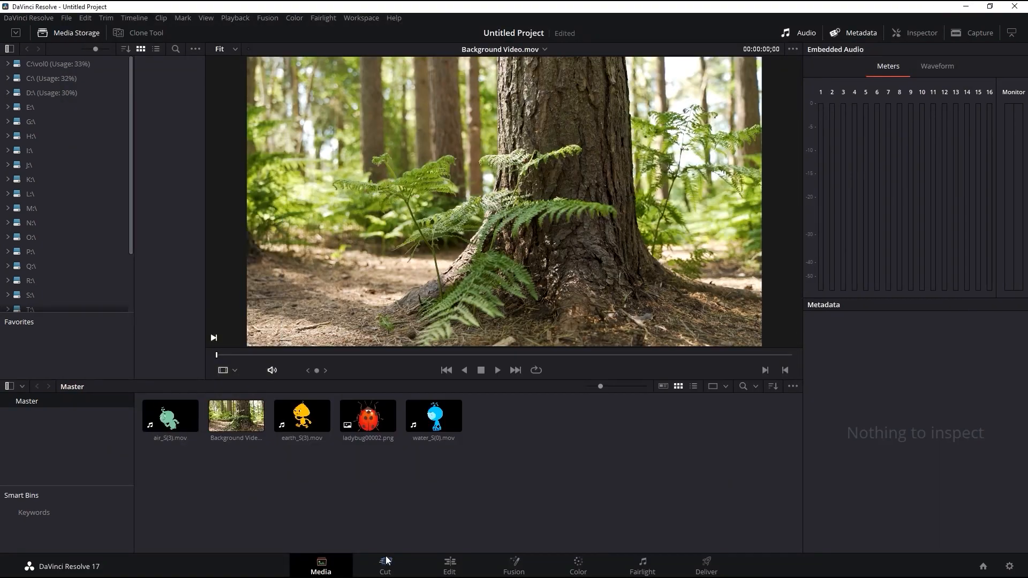
left_click(385, 566)
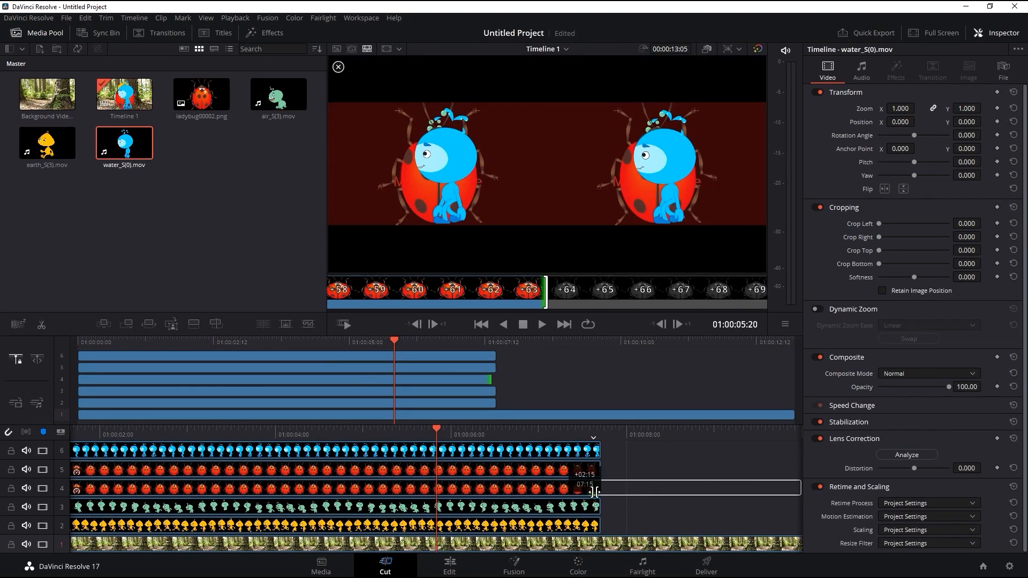
left_click(338, 67)
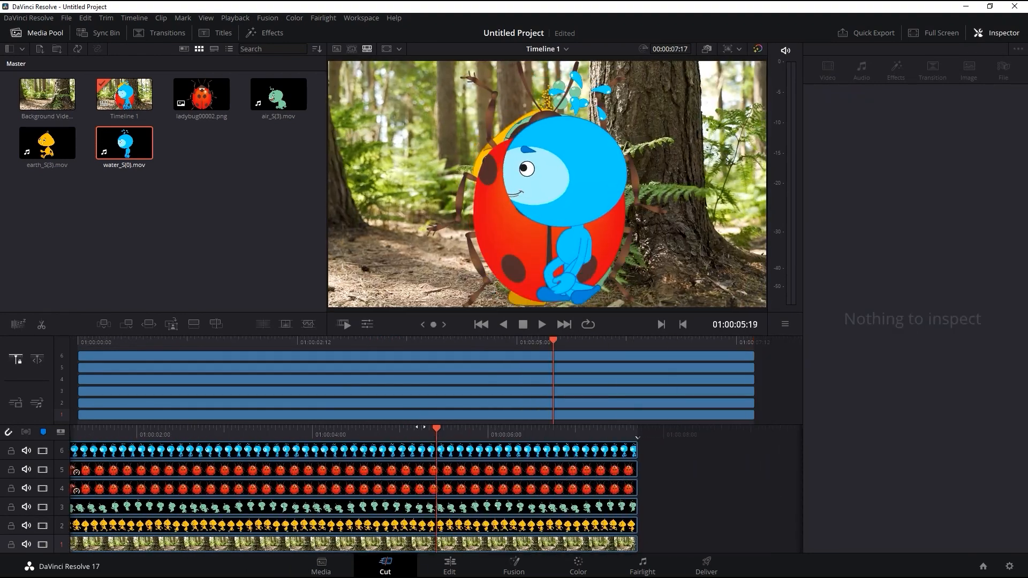
left_click(449, 565)
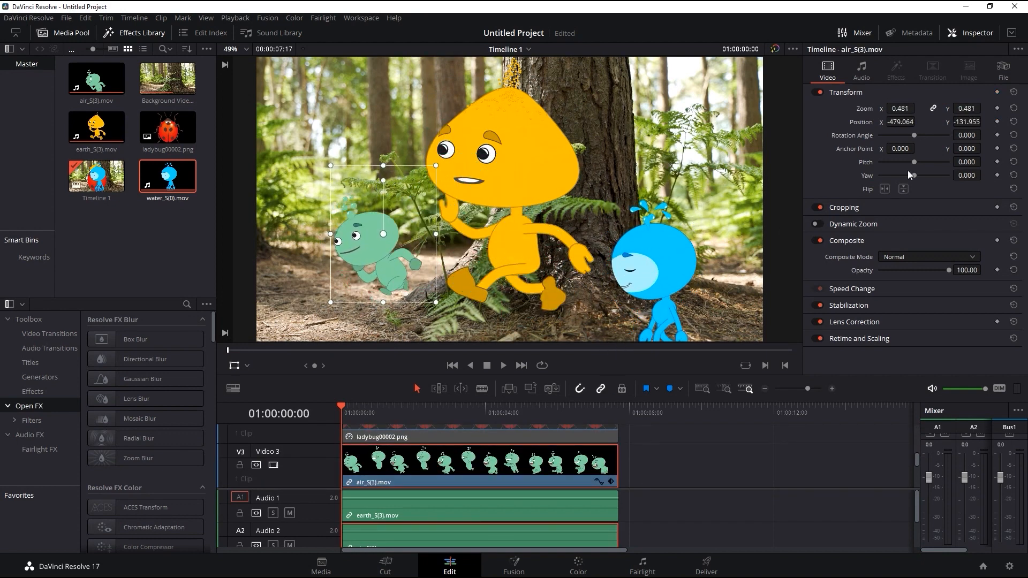
Keyframe the orange character moving to the far left by clip end, then preview.
left_click(479, 450)
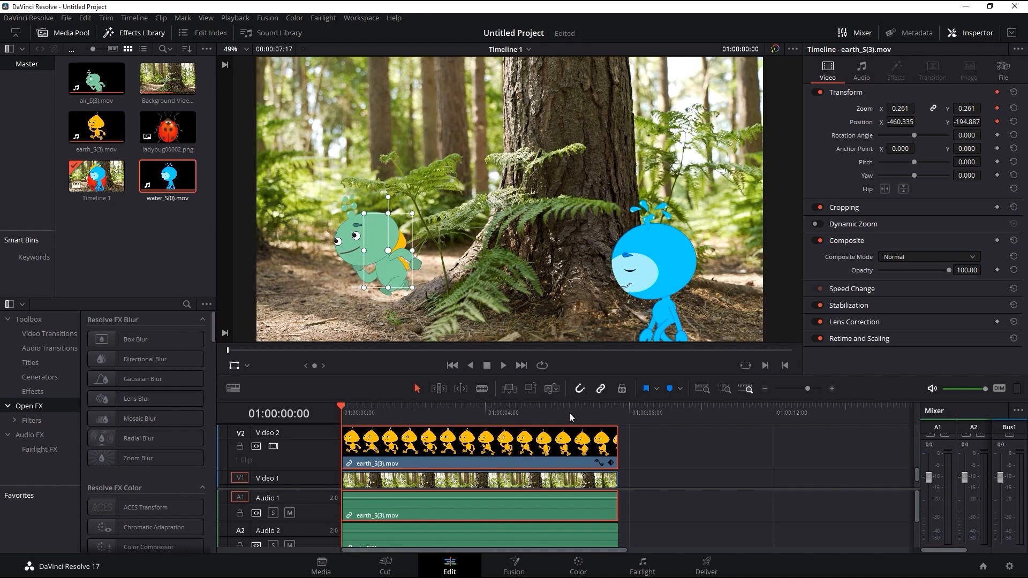
left_click(619, 413)
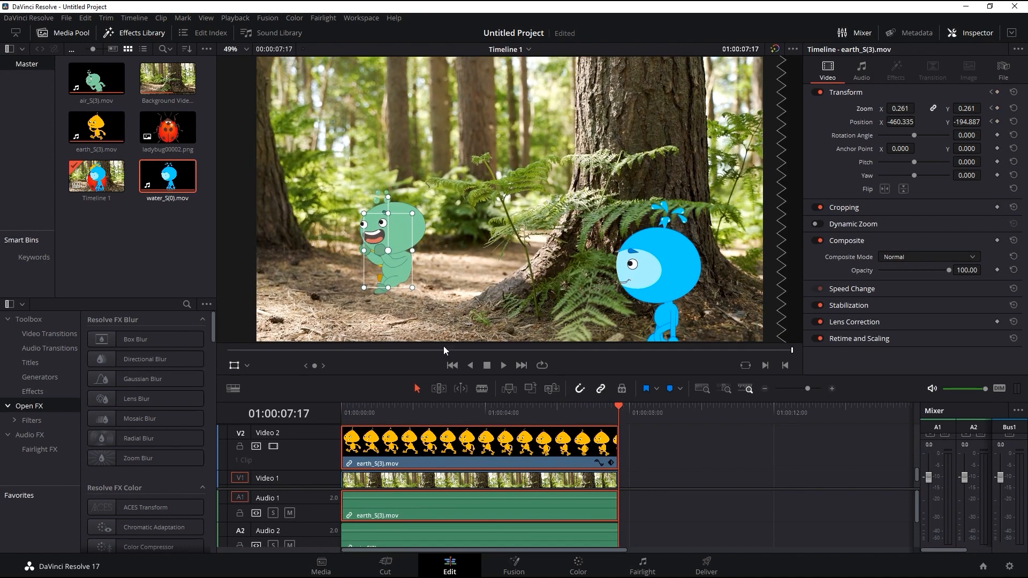
left_click_drag(387, 249, 287, 252)
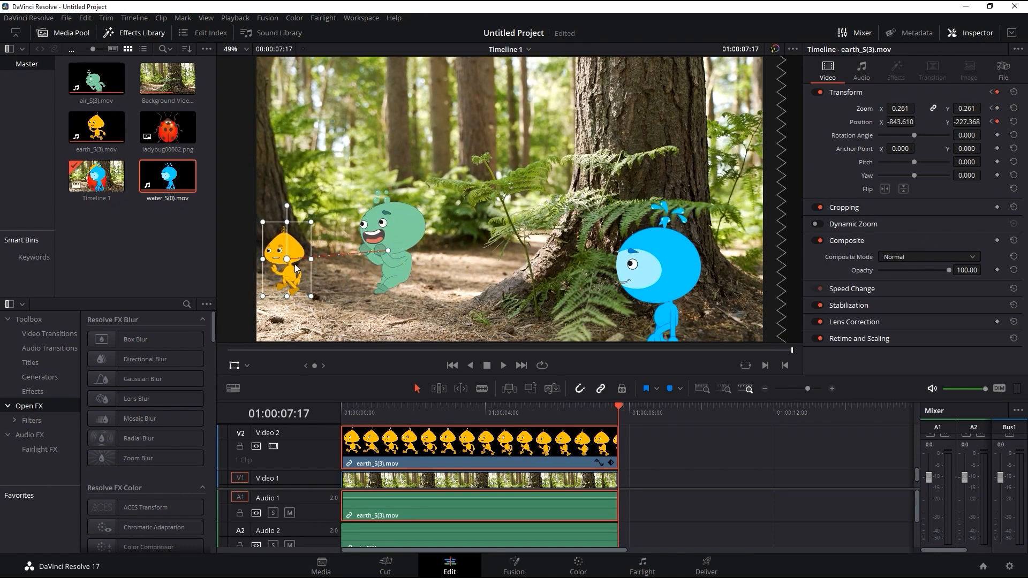
mouse_move(315, 233)
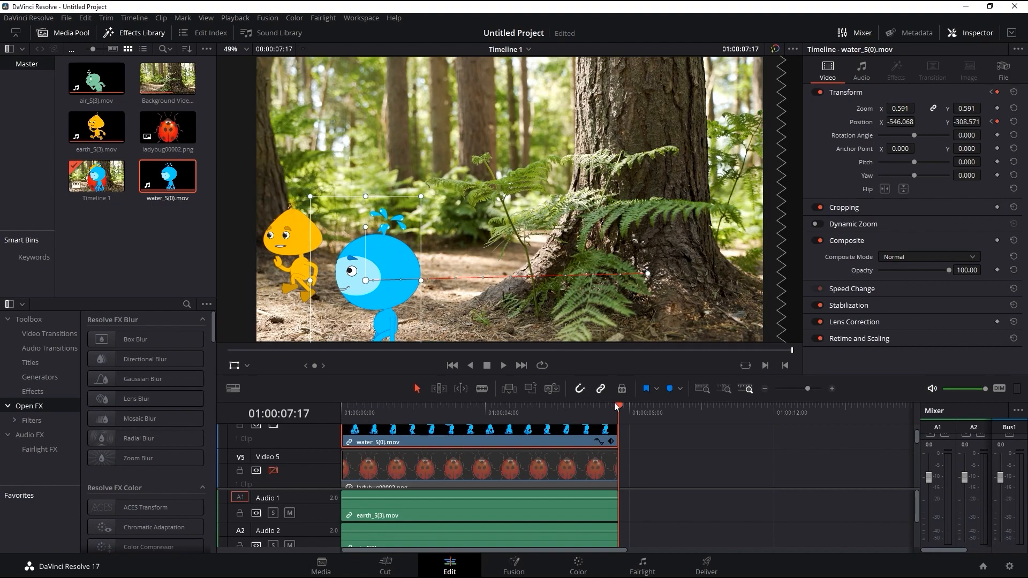
left_click(503, 365)
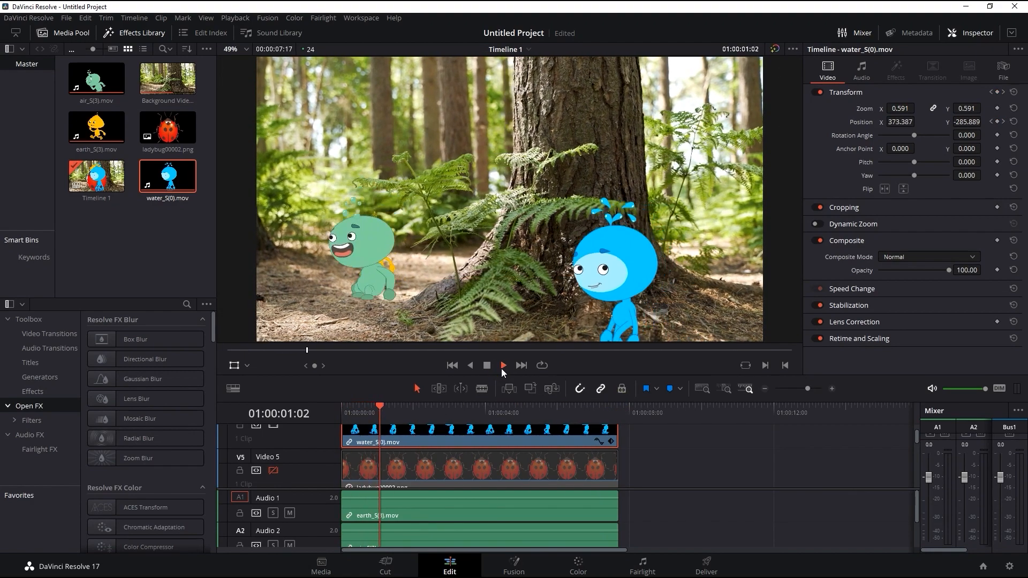
left_click(503, 365)
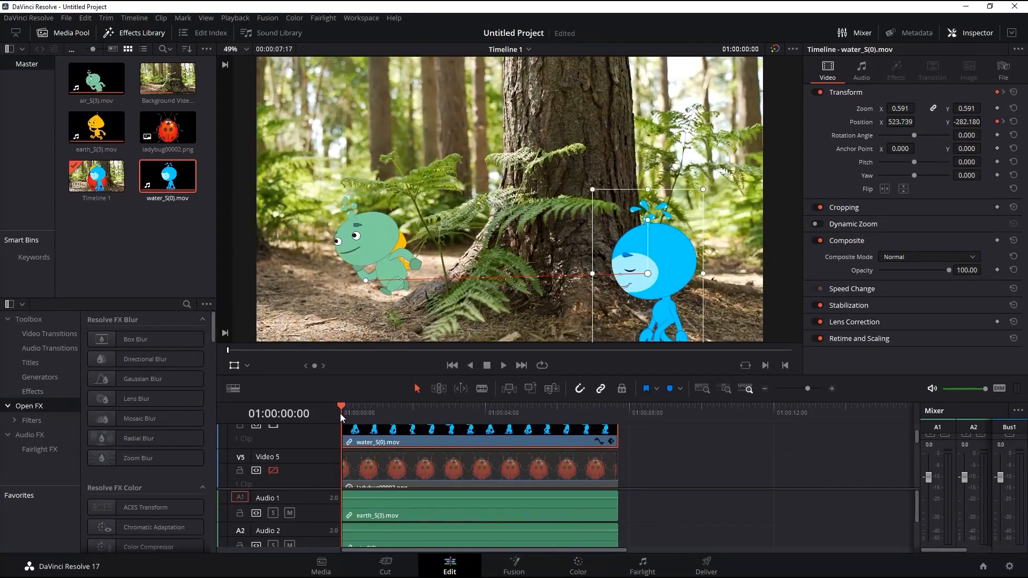
Apply Box Blur to the green character's clip, adjust its strength, and preview playback.
scroll("down", 3)
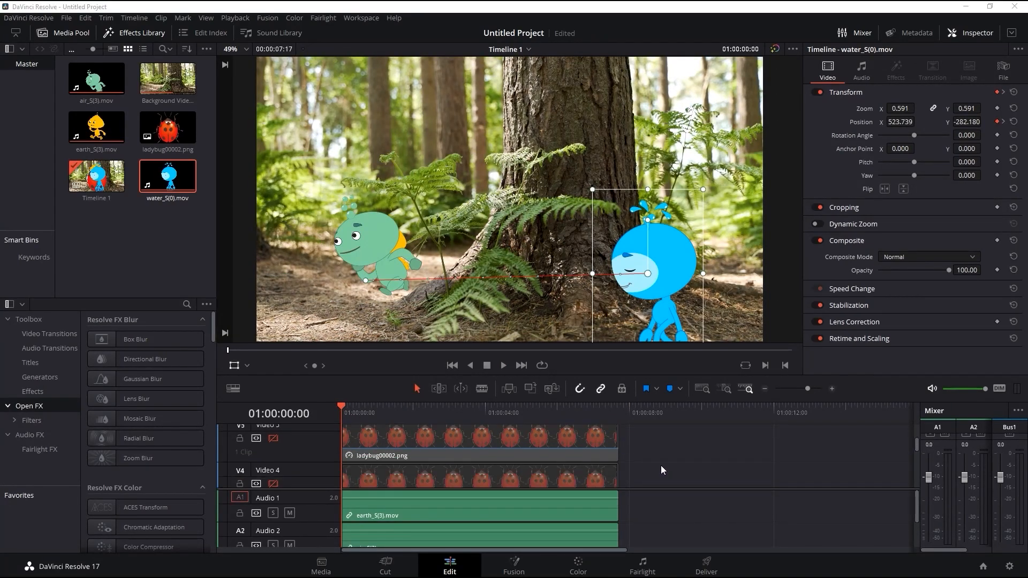
left_click(479, 441)
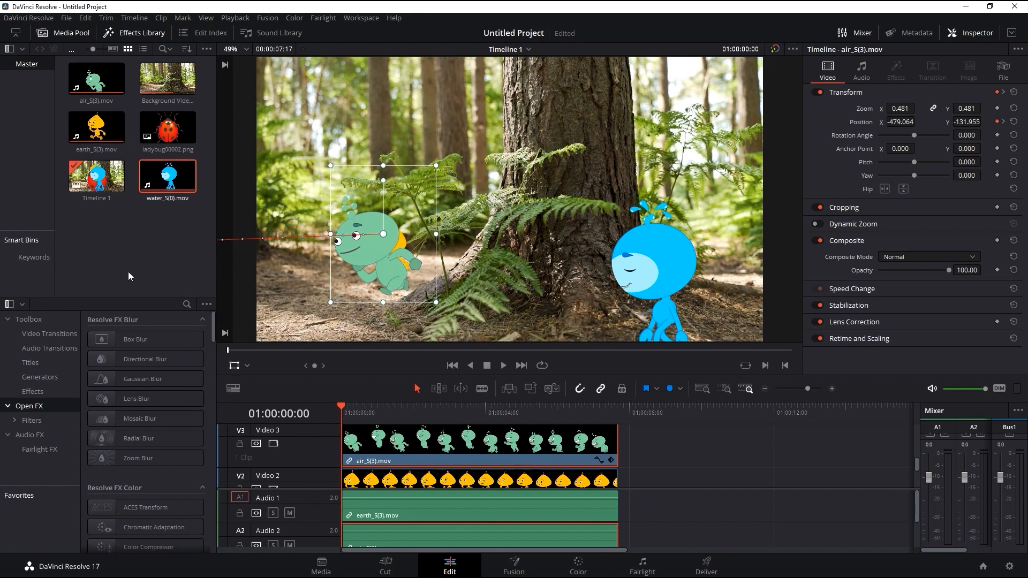
type("blur")
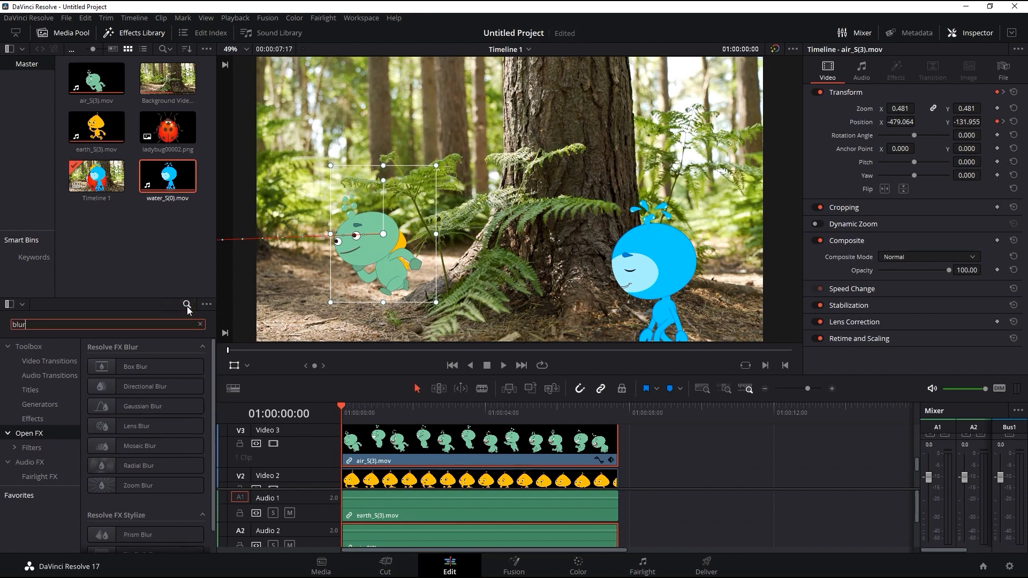
double_click(145, 366)
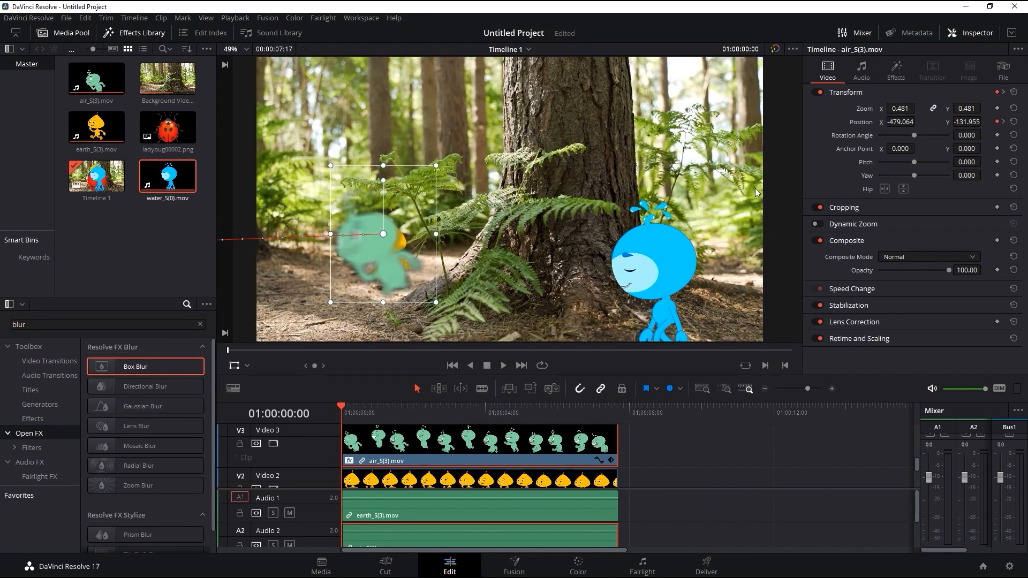
left_click(895, 69)
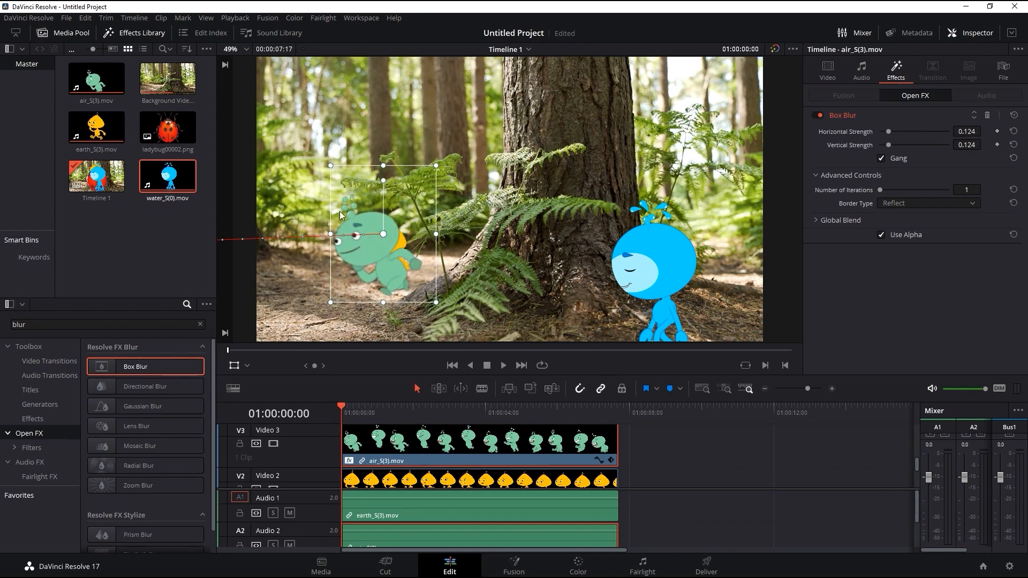
left_click(420, 406)
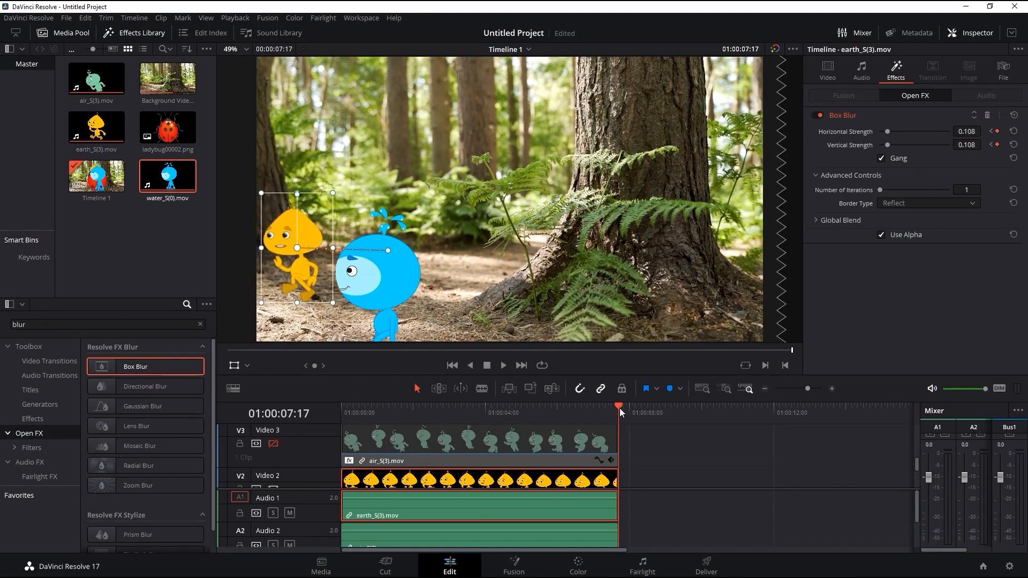
left_click(486, 365)
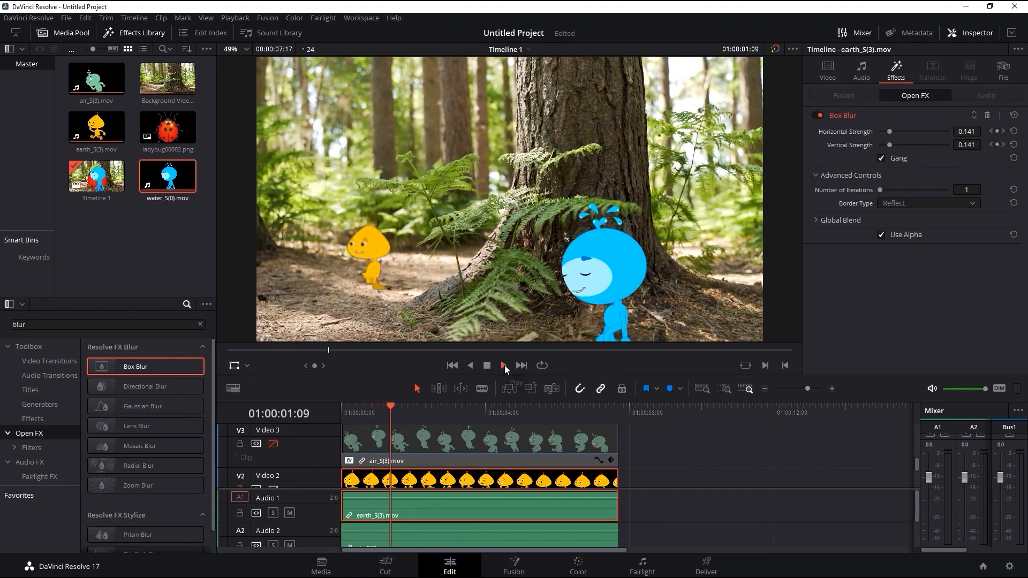
left_click(503, 365)
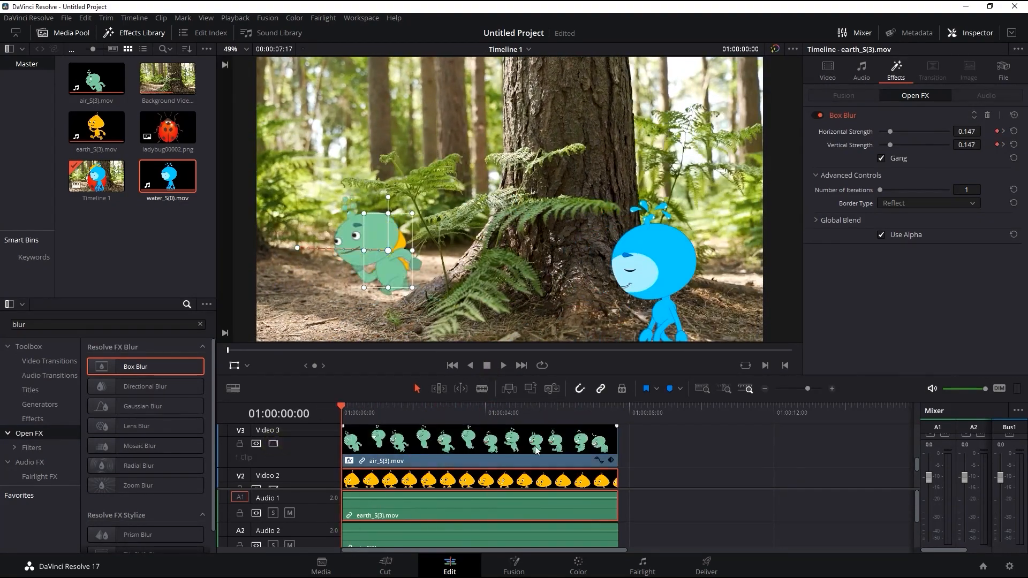
Re-enable the ladybug track, place the ladybug, add Color Space Transform, and preview.
left_click(827, 70)
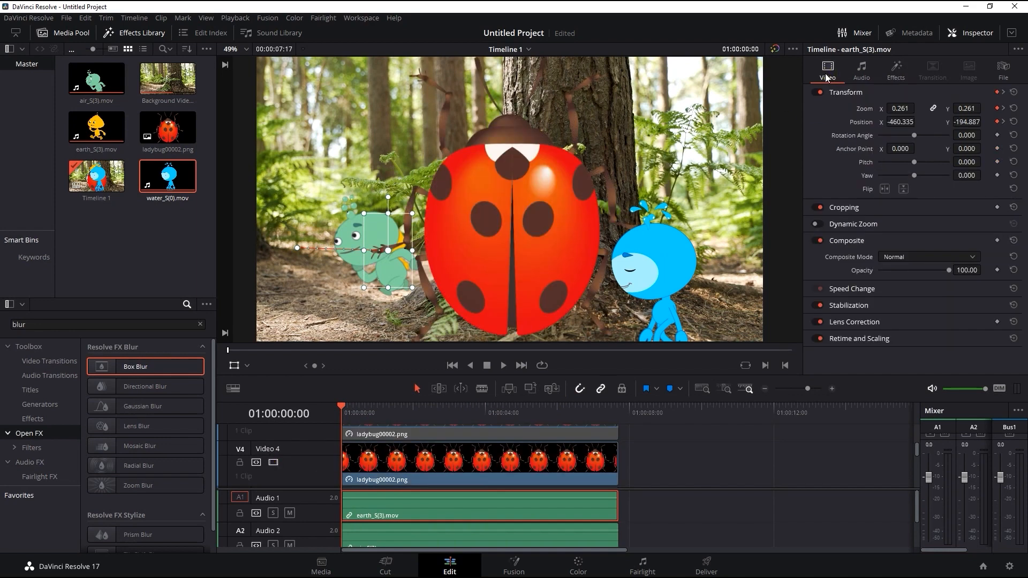
left_click(479, 465)
type("colo")
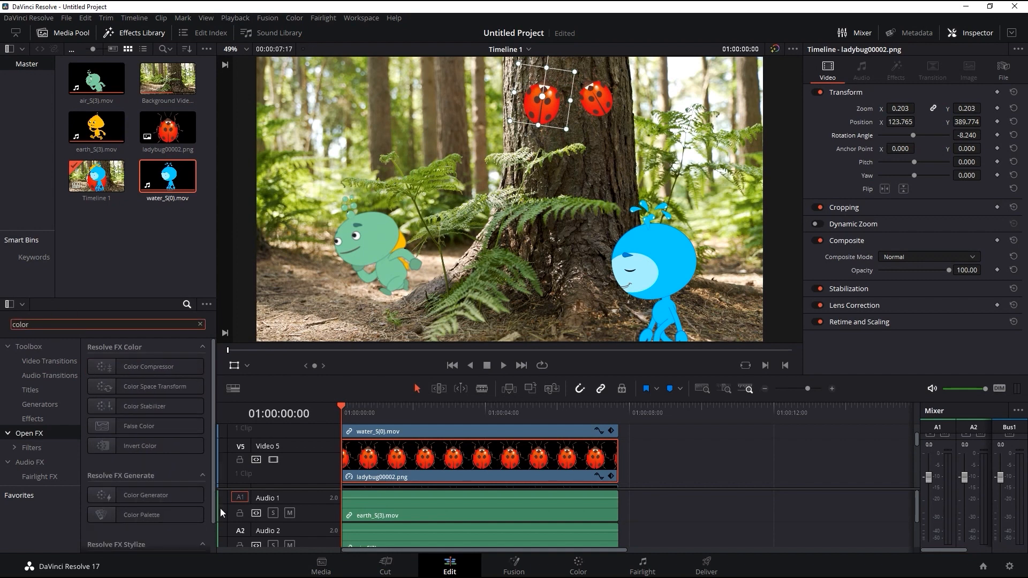
double_click(145, 385)
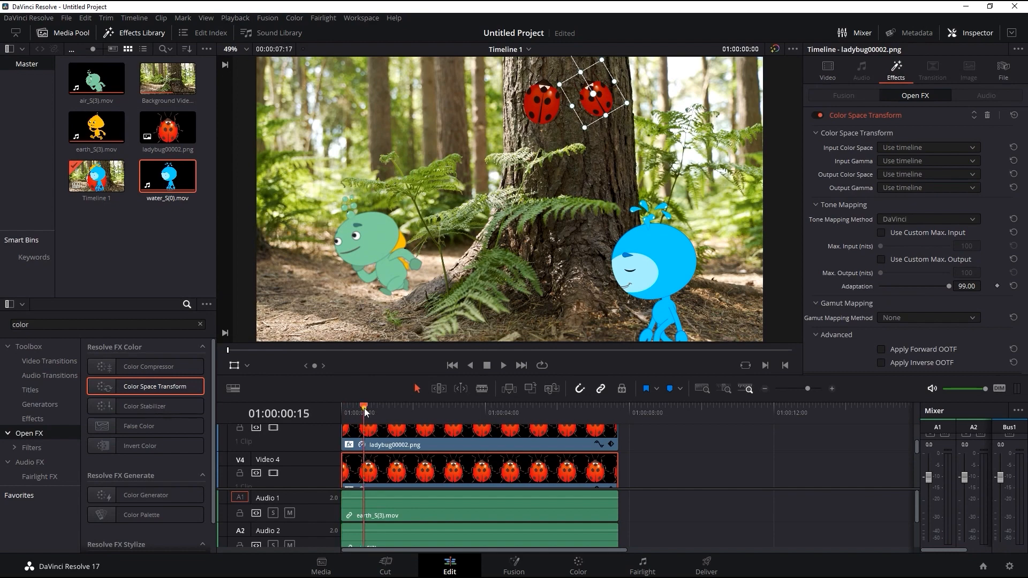
left_click(503, 366)
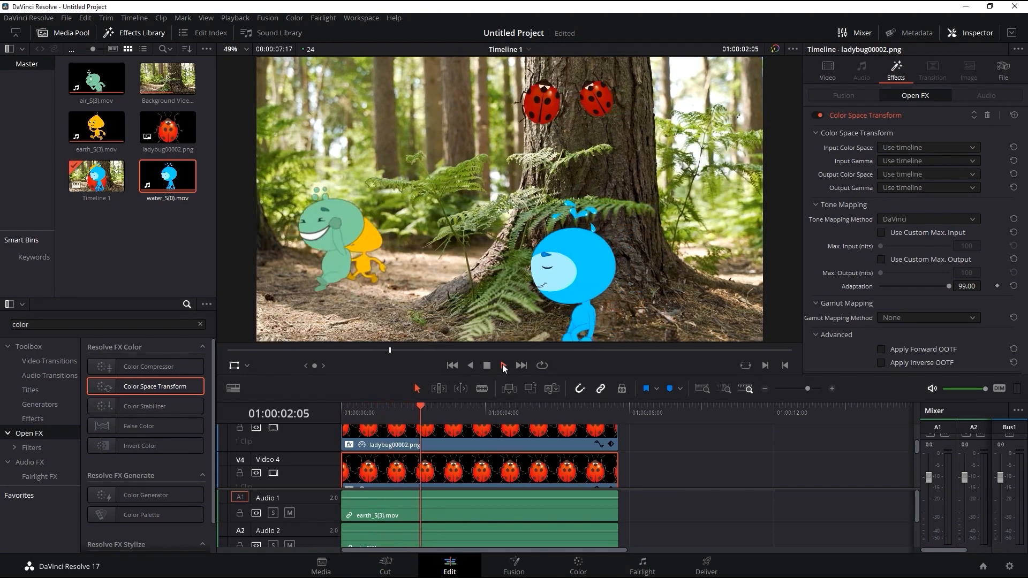
left_click(503, 365)
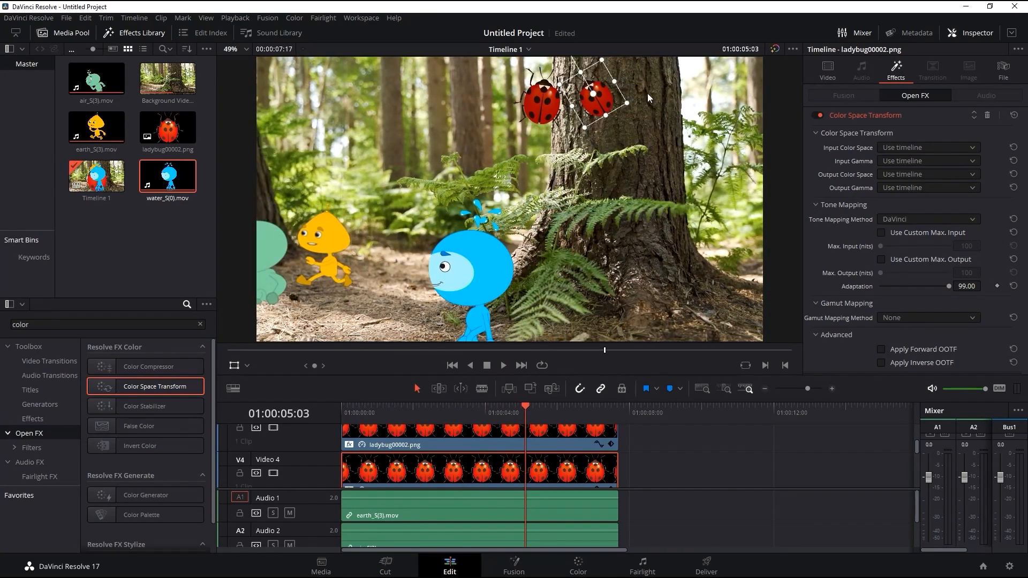
left_click(525, 406)
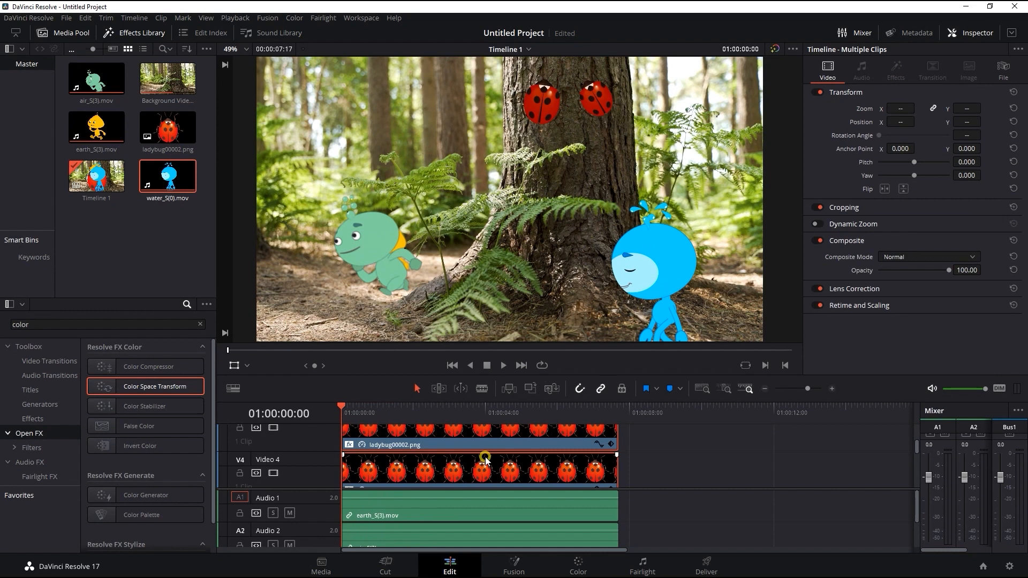
Combine both ladybug clips into a compound clip named 'Bug'.
right_click(485, 459)
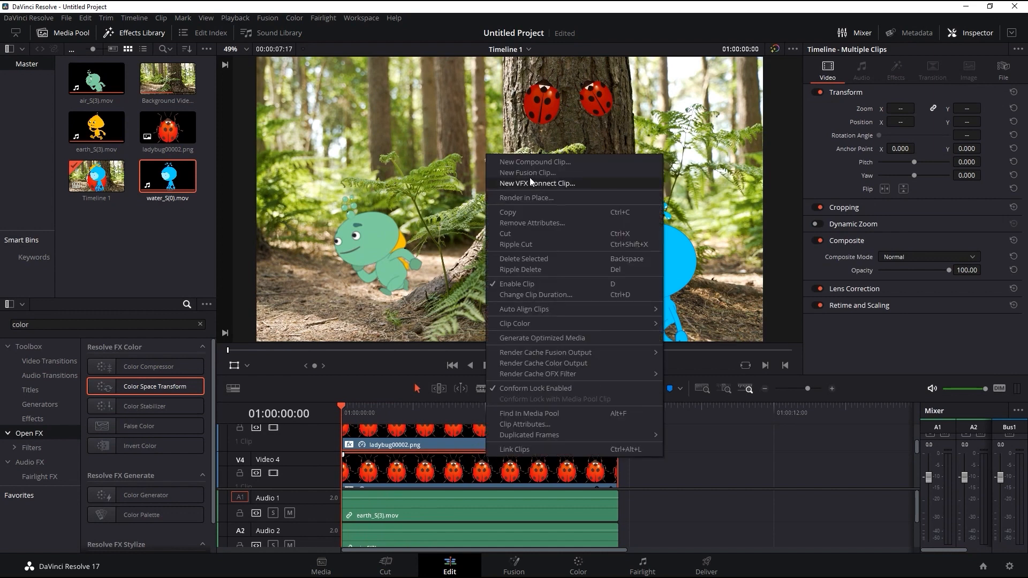
left_click(534, 161)
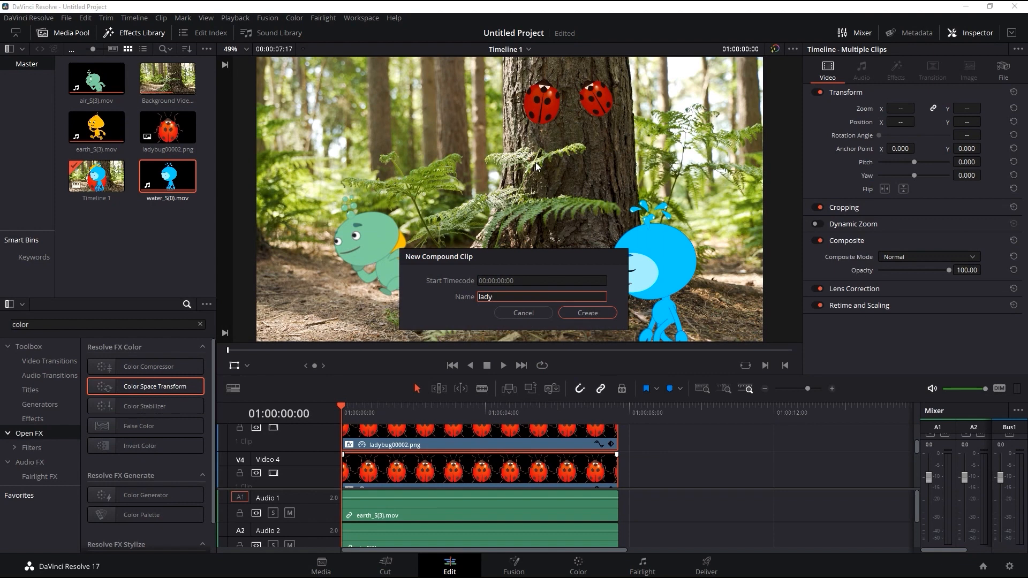
type("Bug")
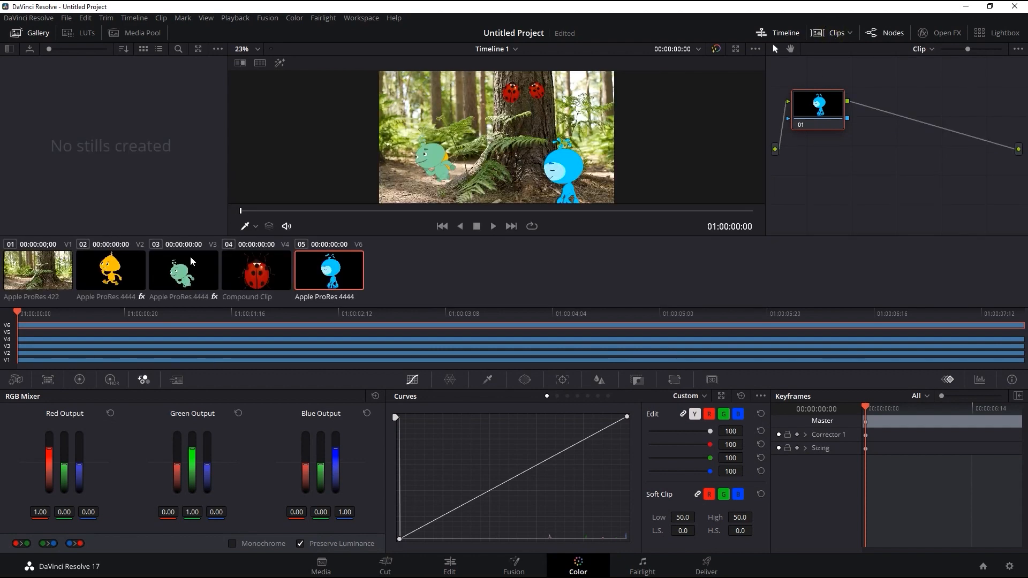
Point-track the forest background clip forward in Stabilizer mode.
left_click(37, 270)
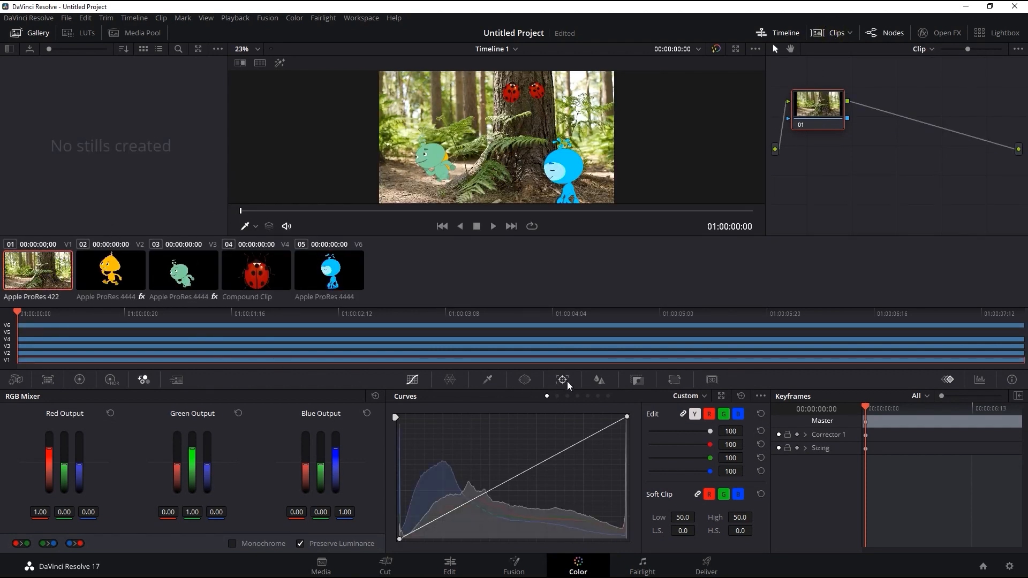
left_click(561, 380)
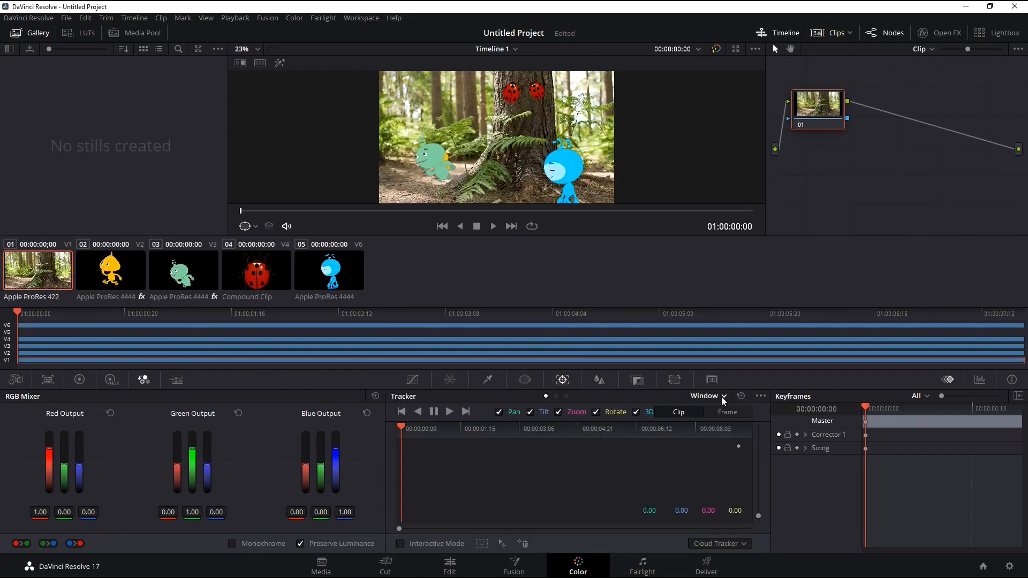
left_click(759, 395)
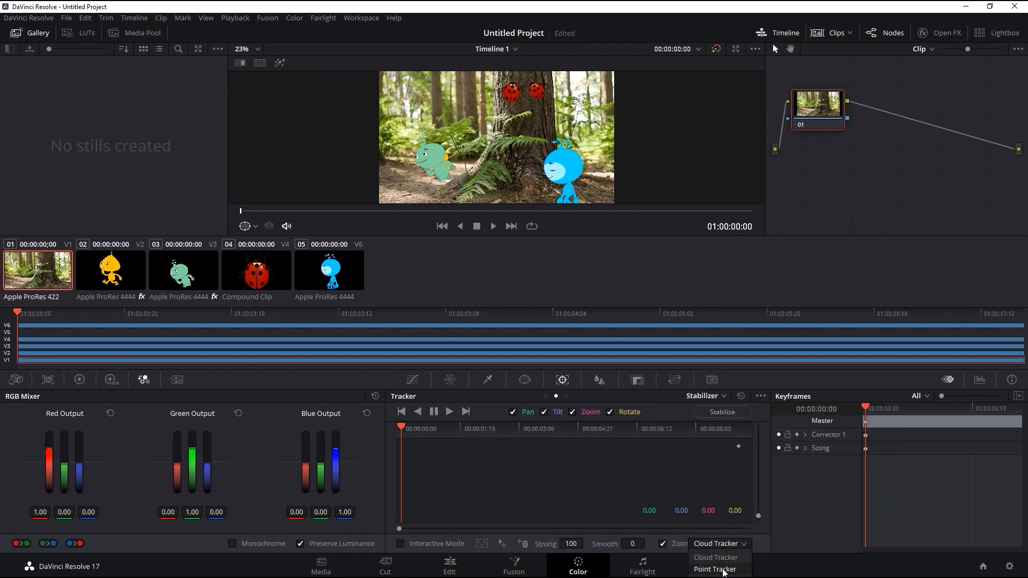
left_click(714, 569)
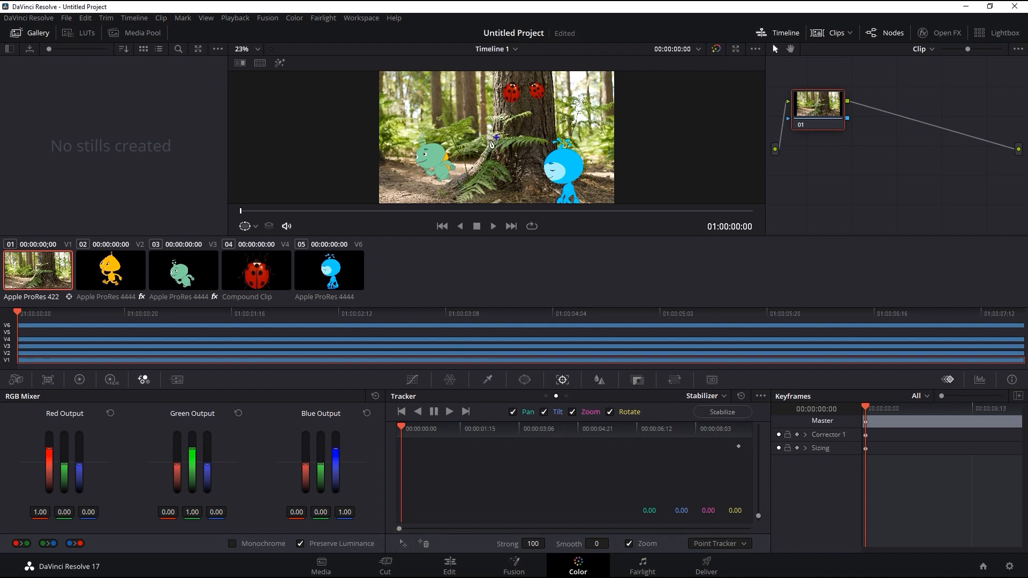
mouse_move(496, 138)
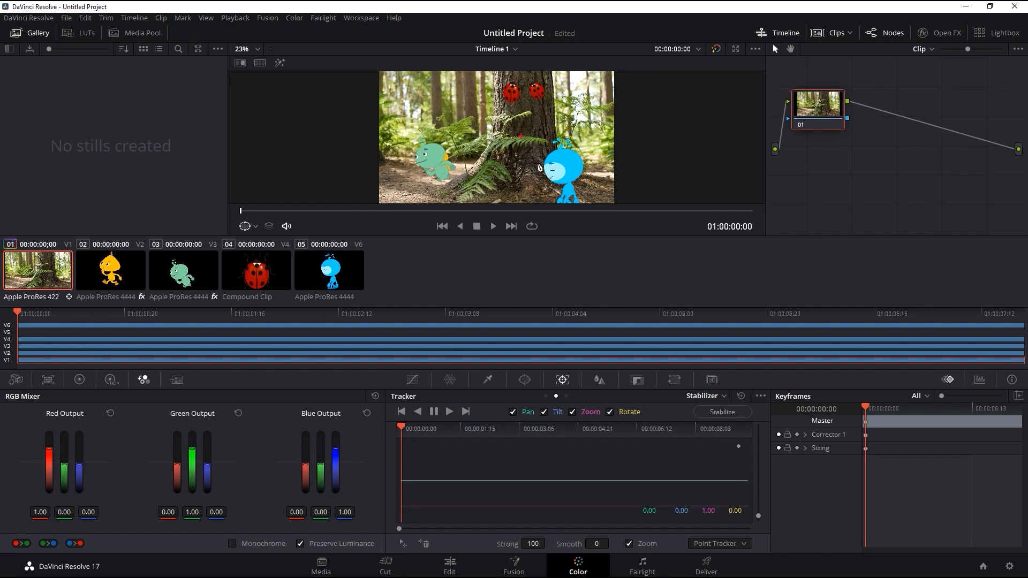
left_click(465, 411)
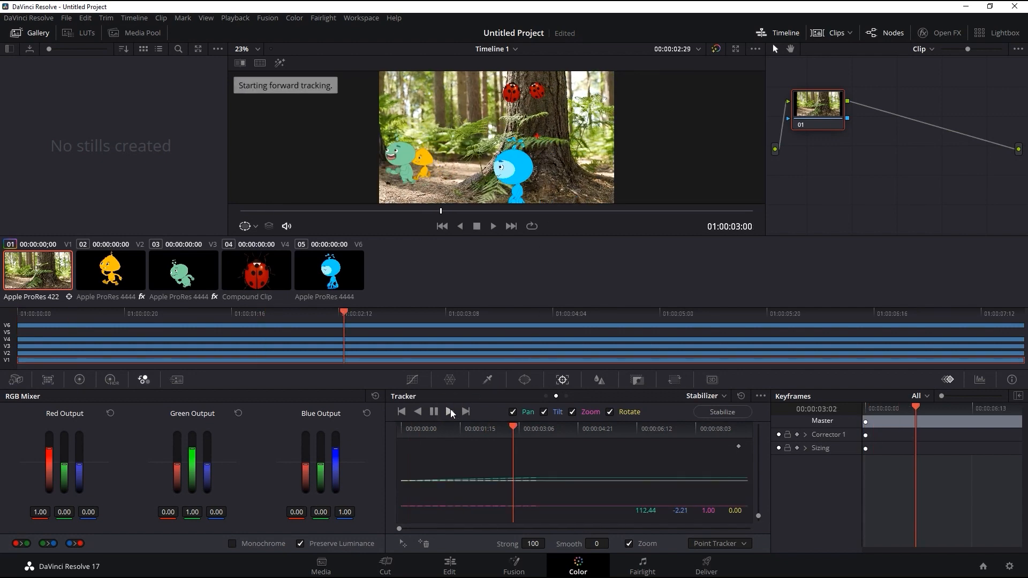
left_click(450, 411)
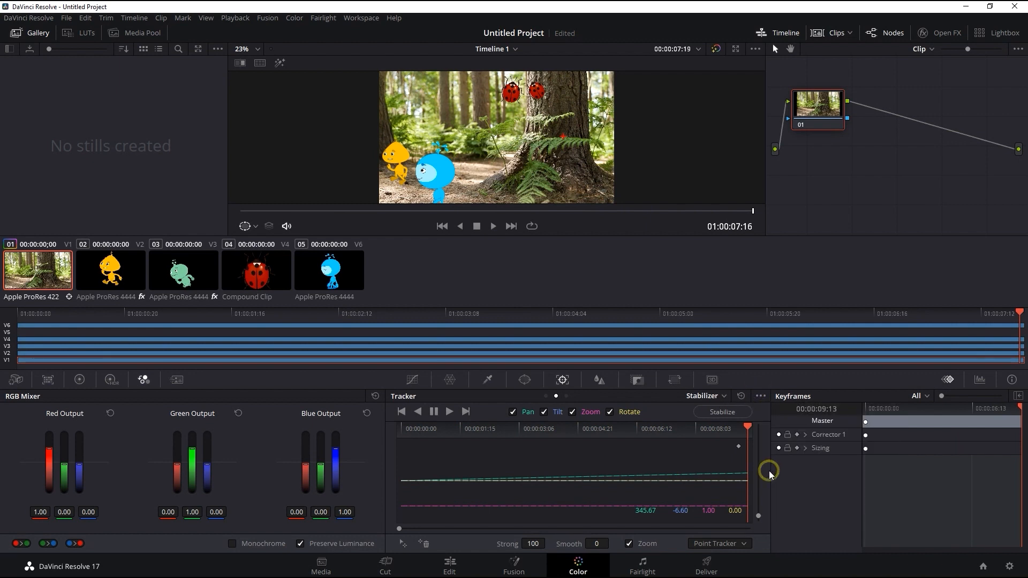
left_click(256, 270)
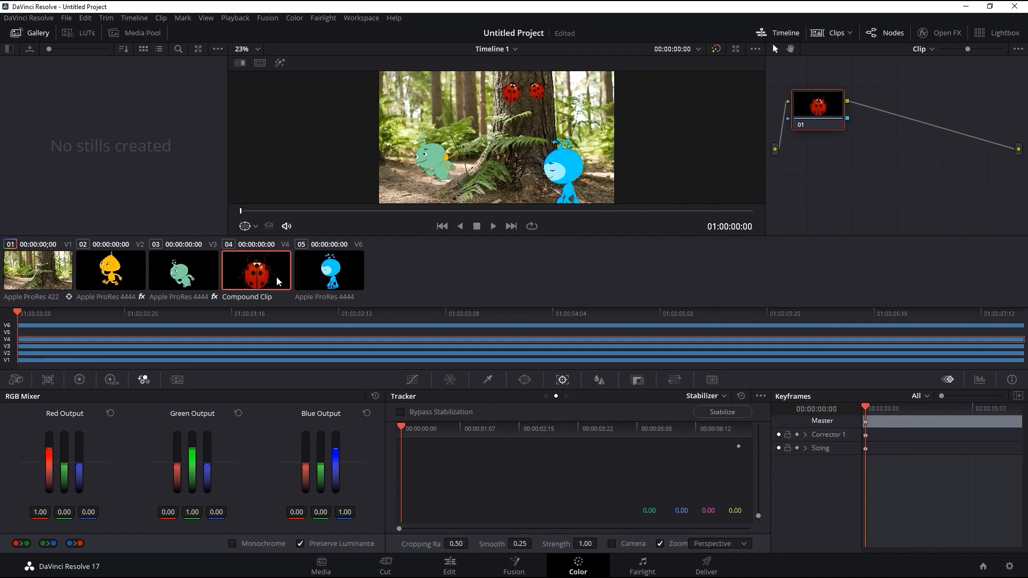
Paste the forest's track data onto the ladybugs at -100 strength, Classic Stabilizer off, then preview.
left_click(761, 397)
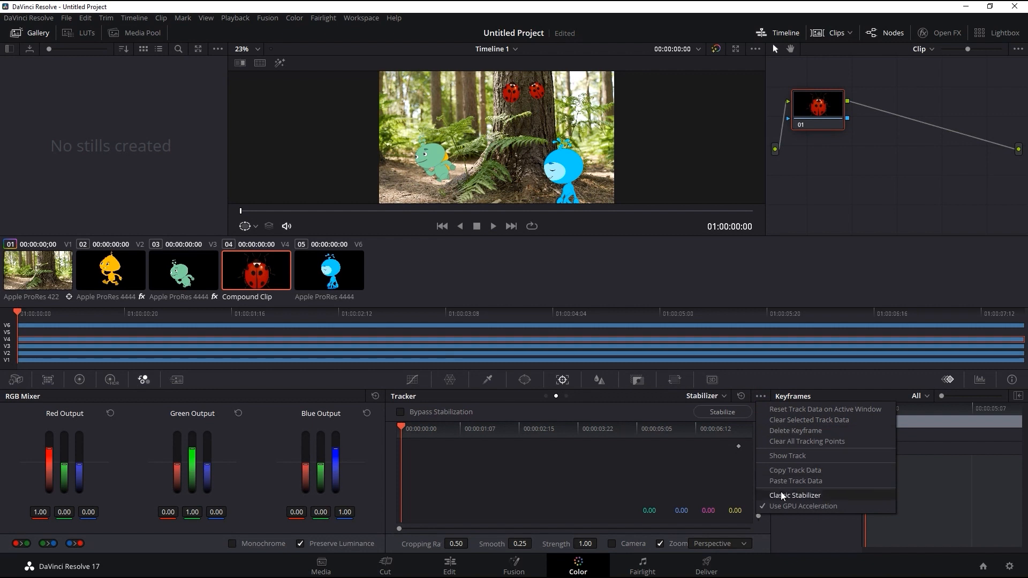
left_click(796, 494)
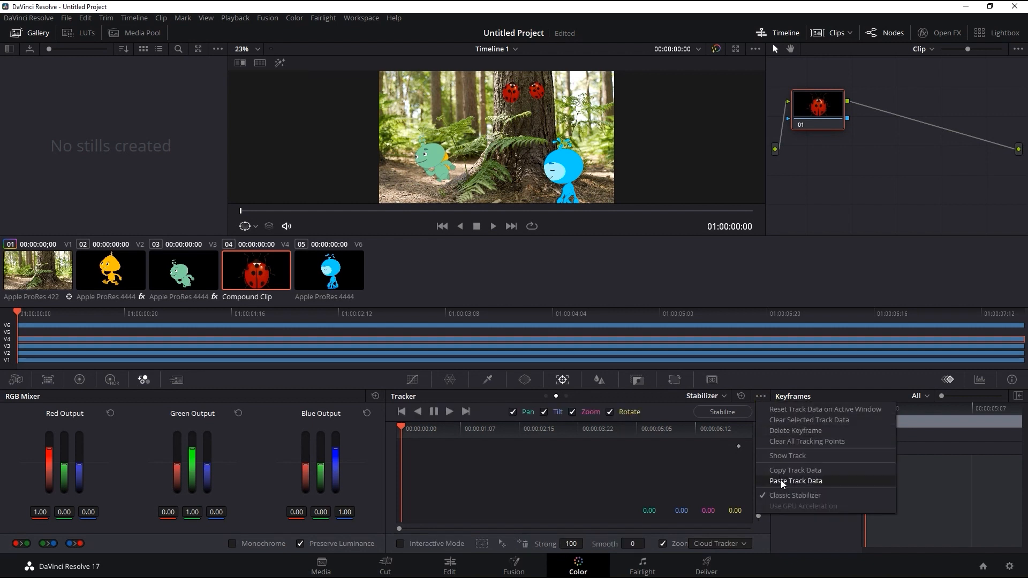
left_click(795, 481)
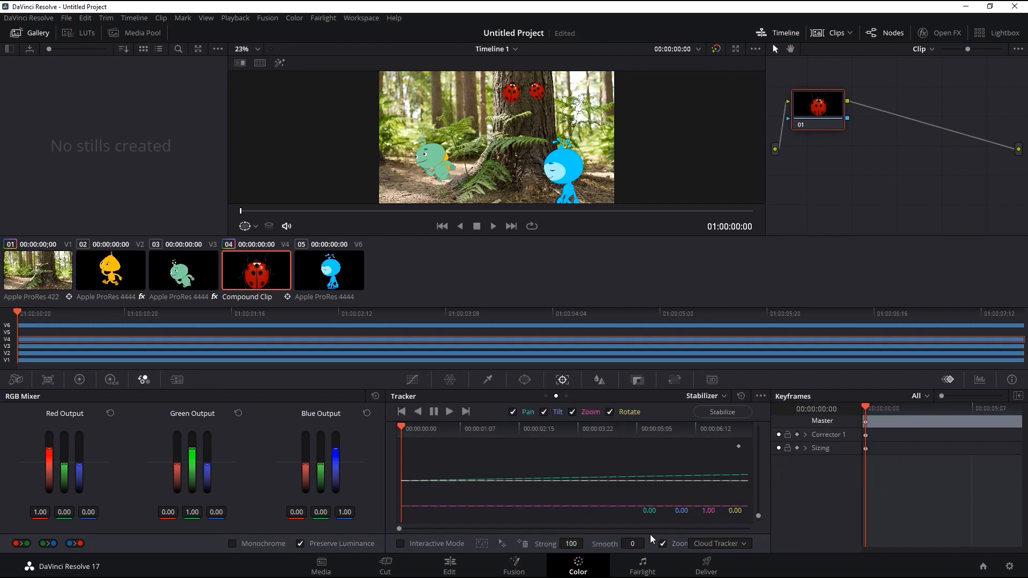
triple_click(570, 543)
type("-100")
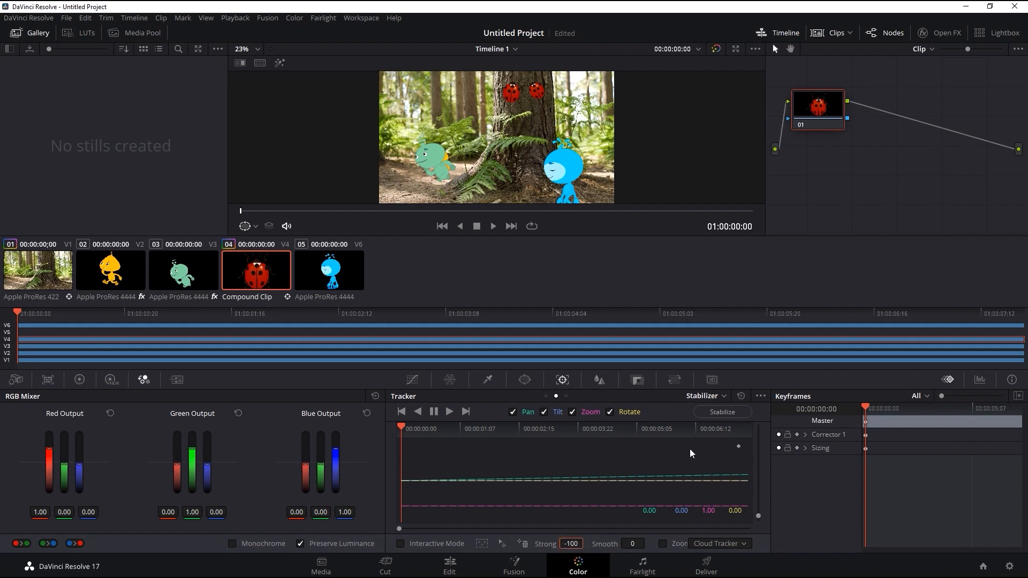
left_click(449, 411)
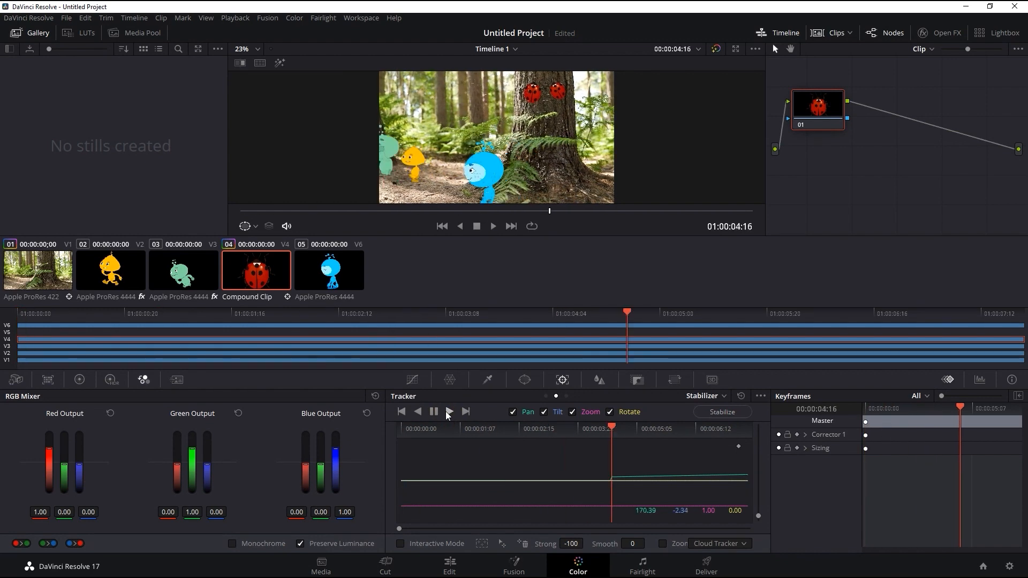
left_click(449, 412)
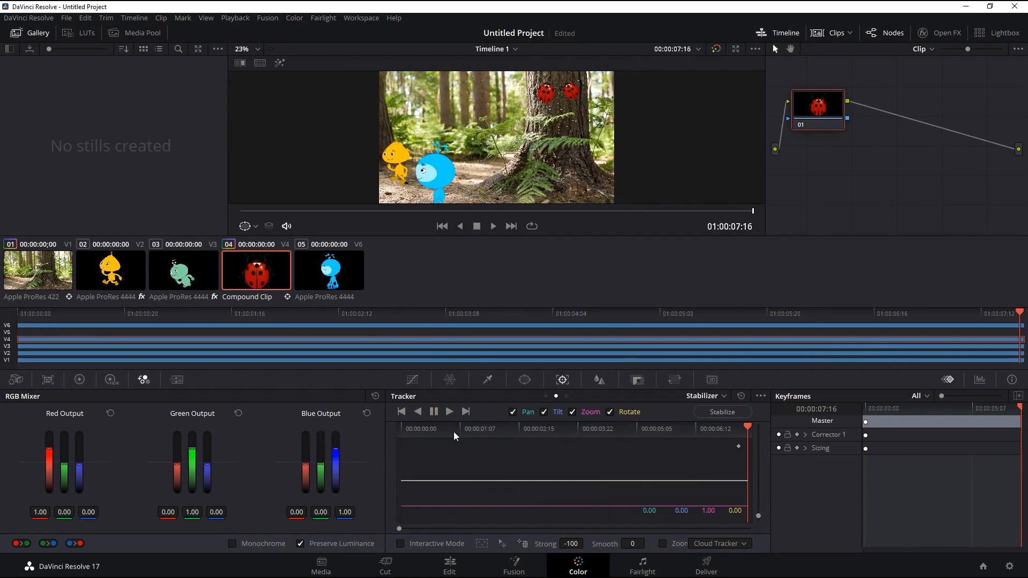
left_click(448, 565)
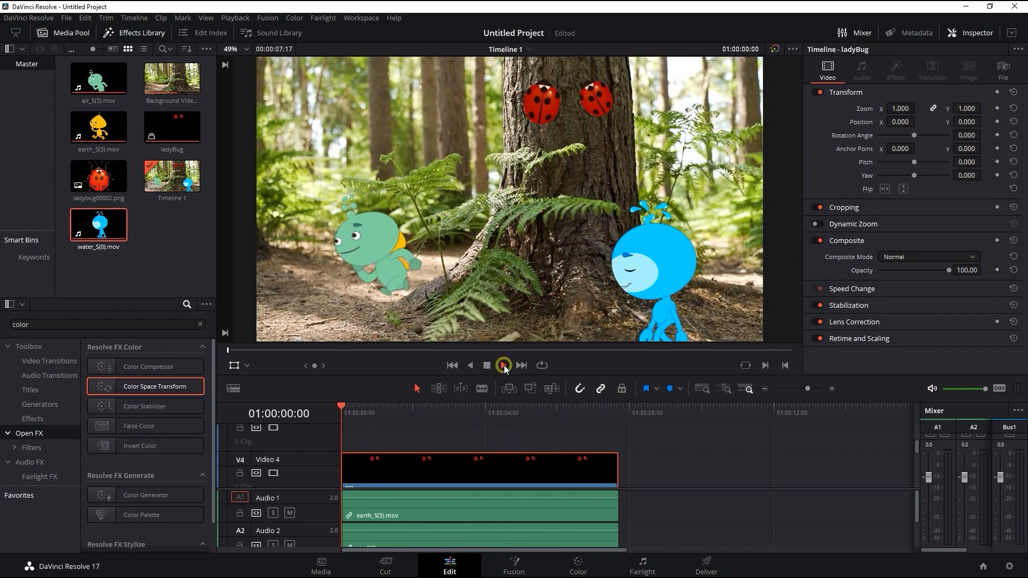
Review the tracked composite, then merge every timeline clip into a compound clip 'all Object'.
left_click(502, 365)
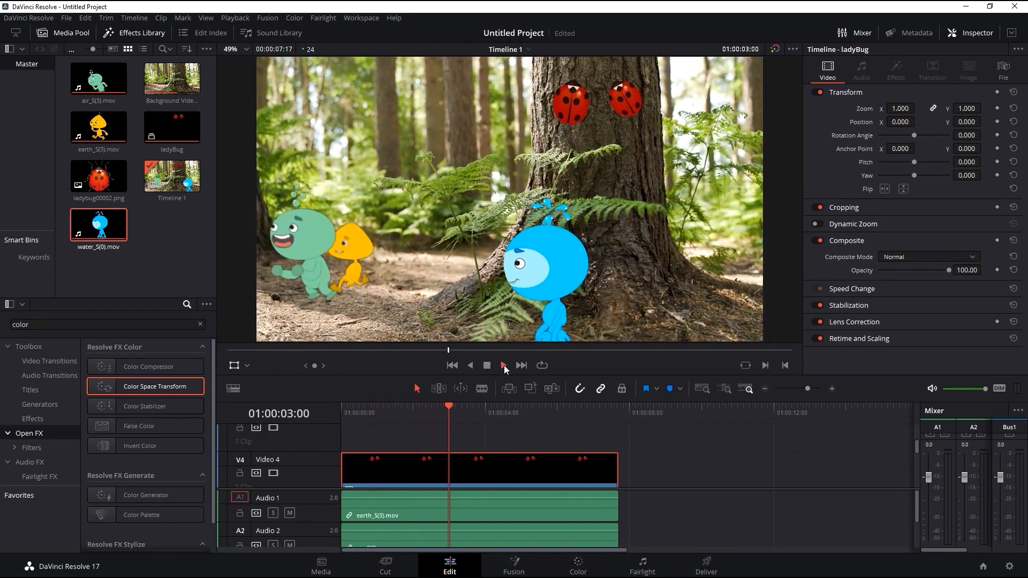
left_click(503, 365)
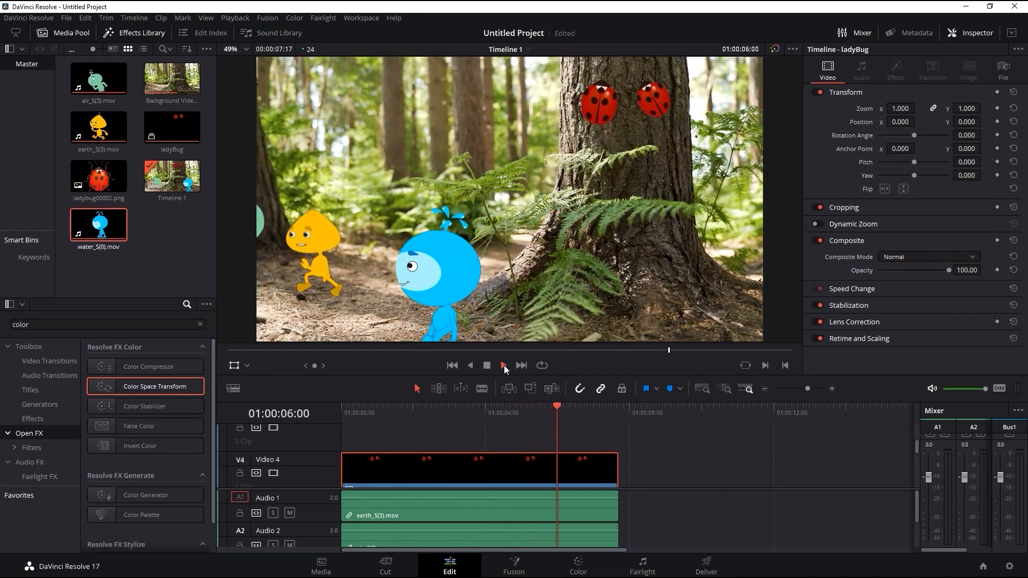
left_click(503, 365)
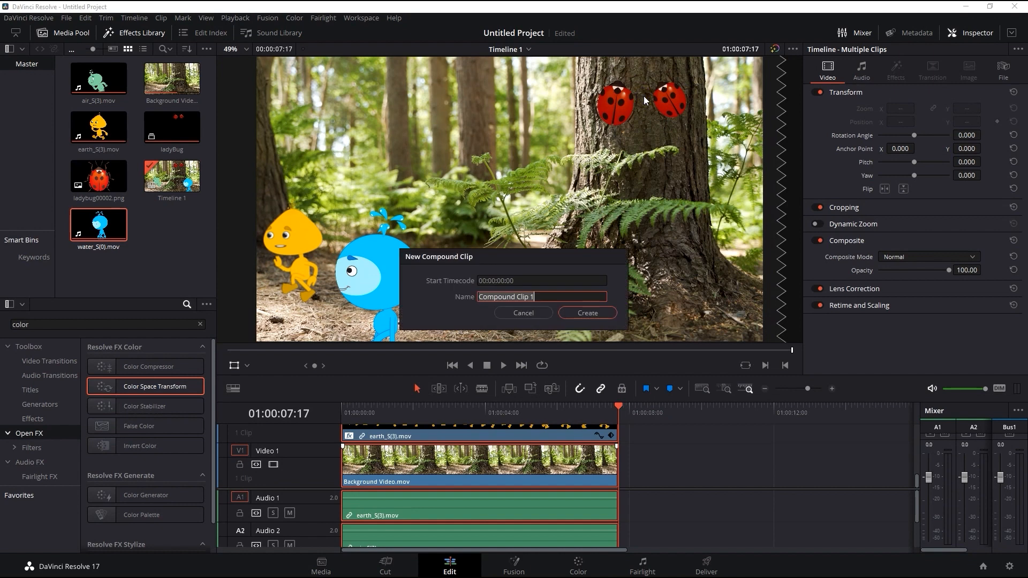
type("all Object")
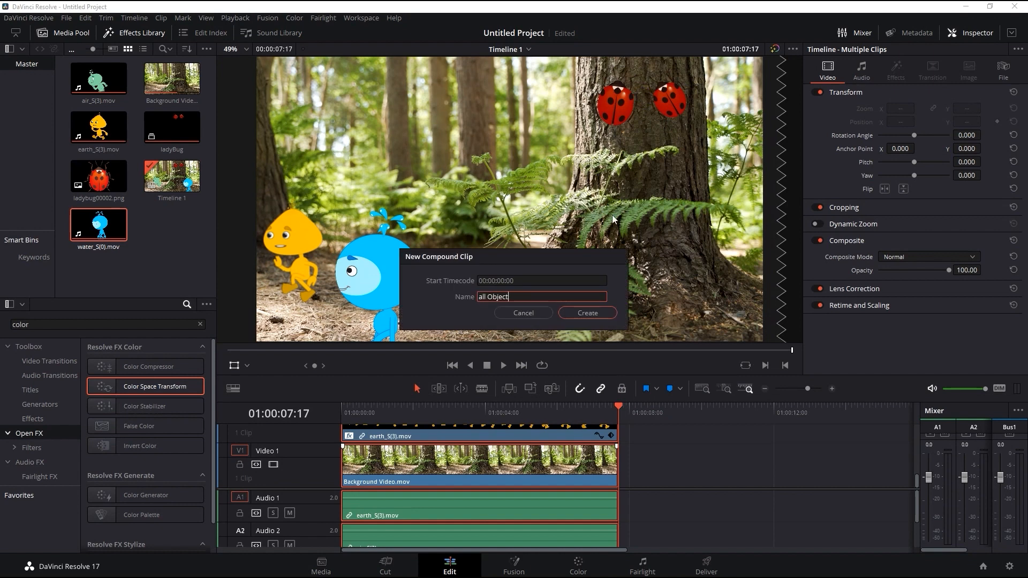
left_click(586, 313)
type("shake")
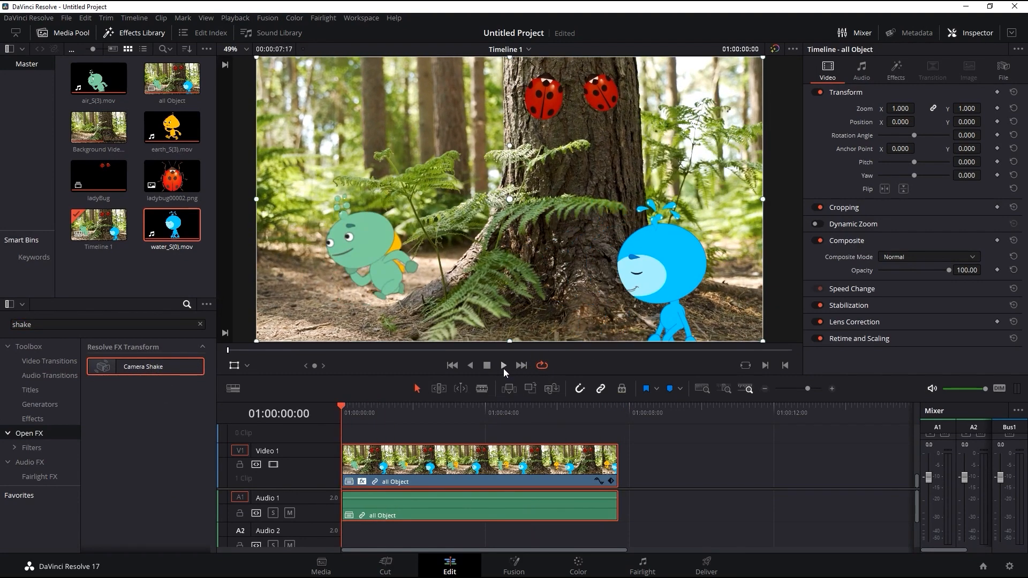
Give the all Object clip Camera Shake at motion scale 0.512, speed scale 0.558, and preview.
left_click(503, 365)
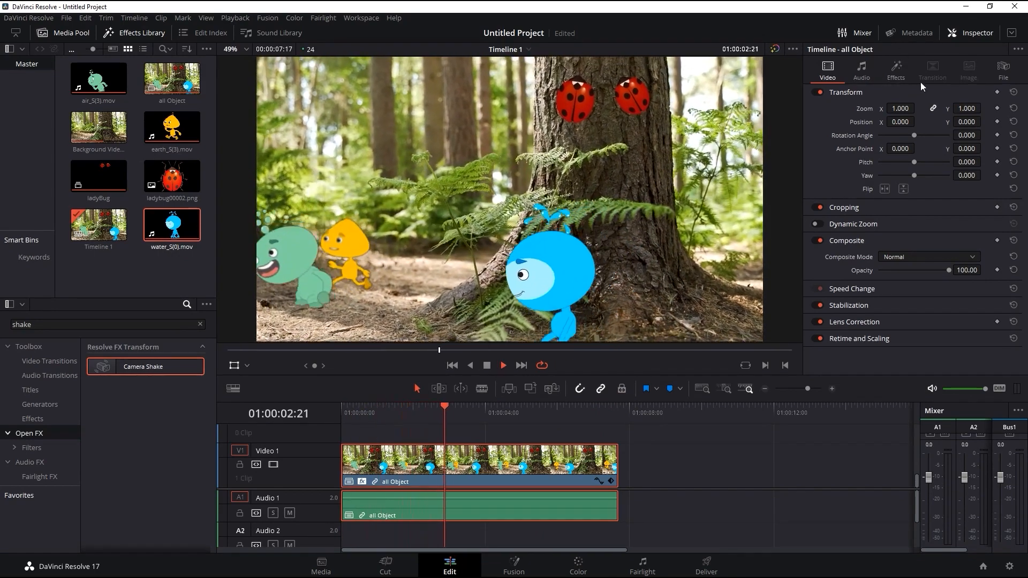
left_click(895, 69)
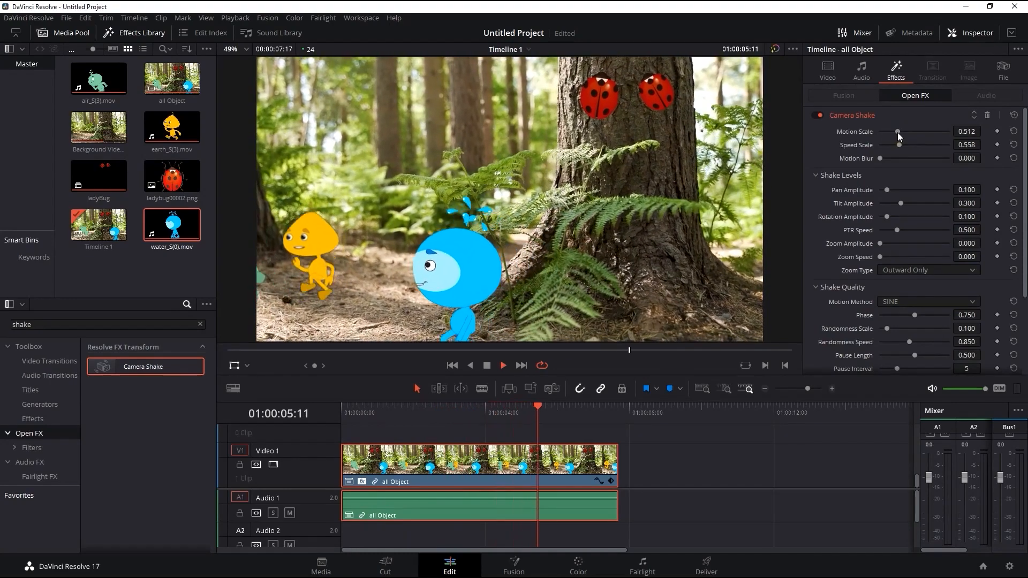
left_click(502, 365)
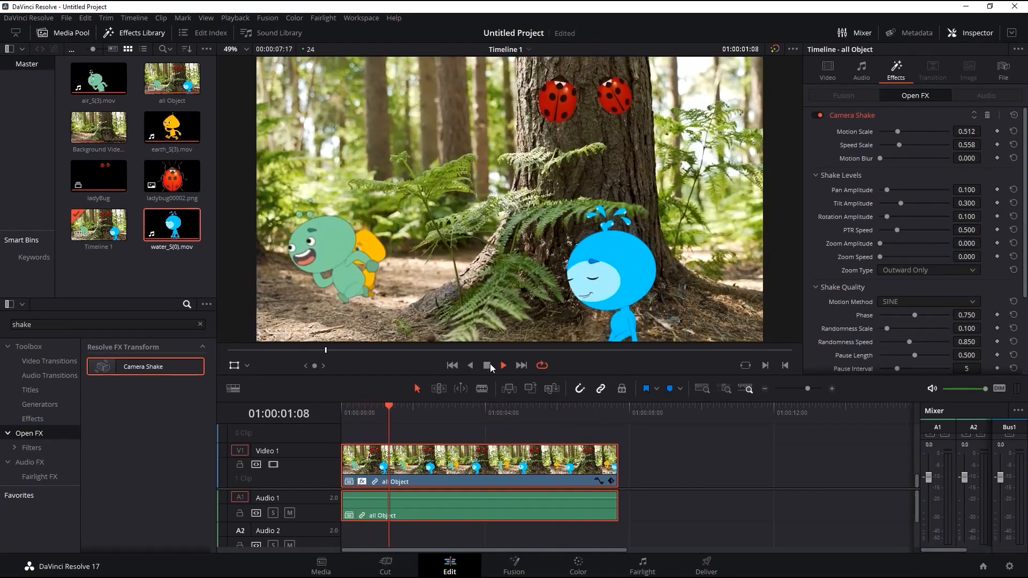
left_click(487, 366)
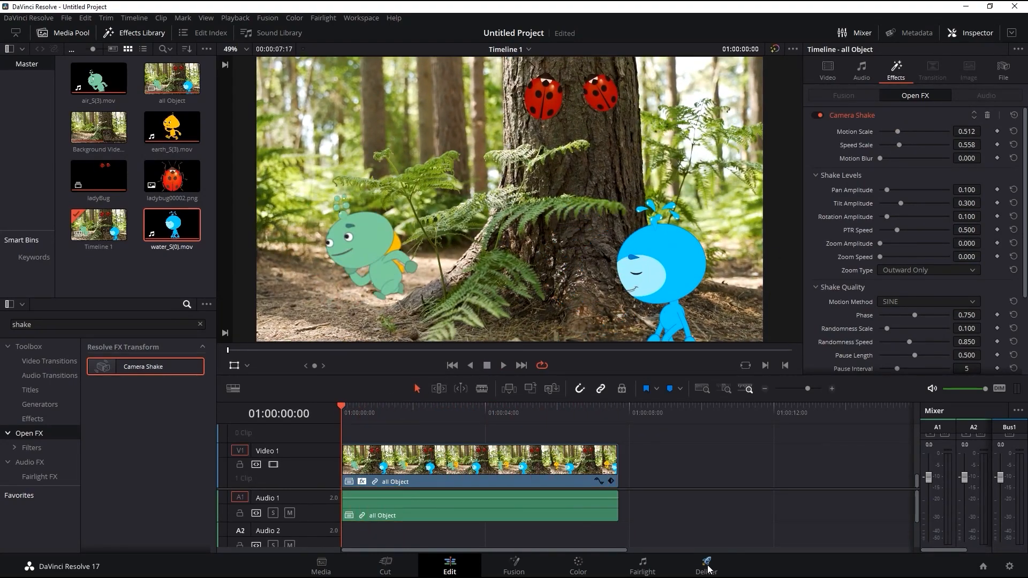
Queue a render of Genies.mov into the DaVinci Video Export folder on the Deliver page.
left_click(706, 565)
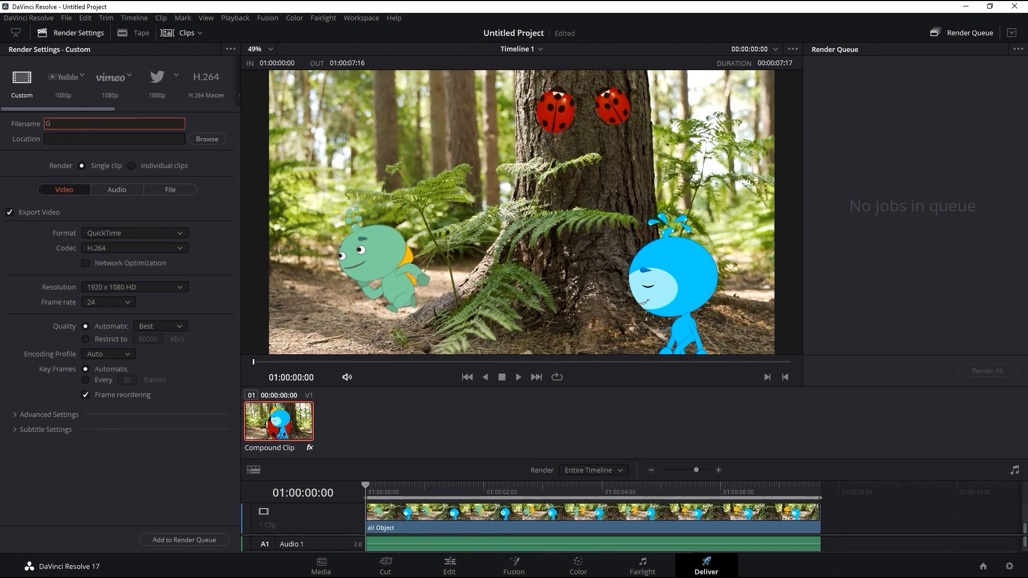
left_click(206, 138)
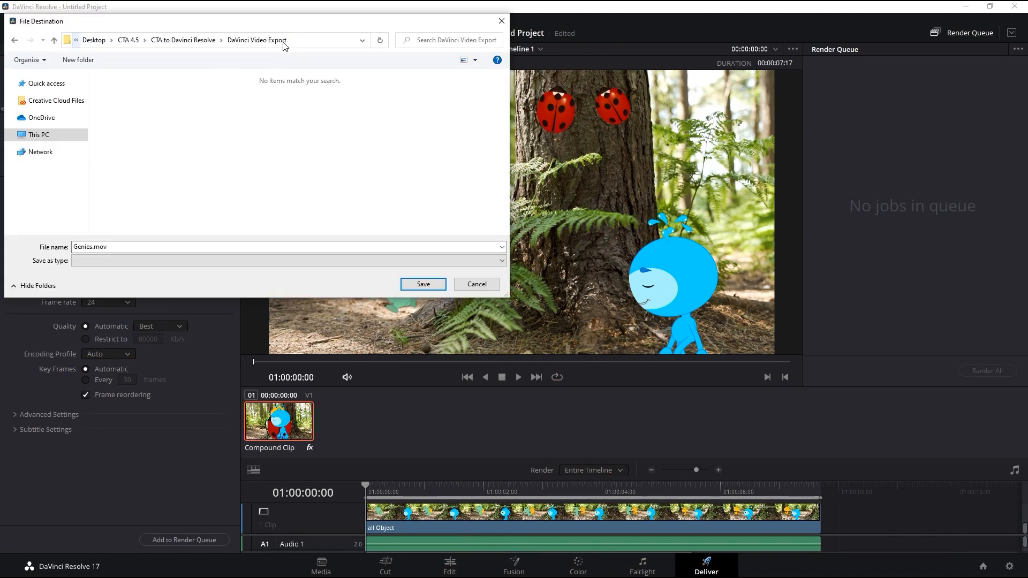
left_click(423, 284)
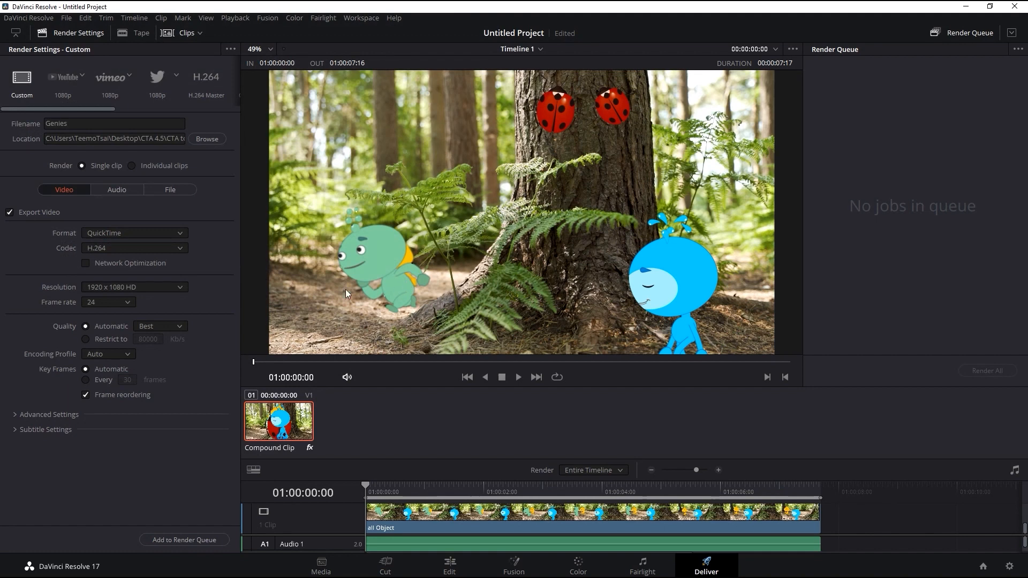
mouse_move(210, 523)
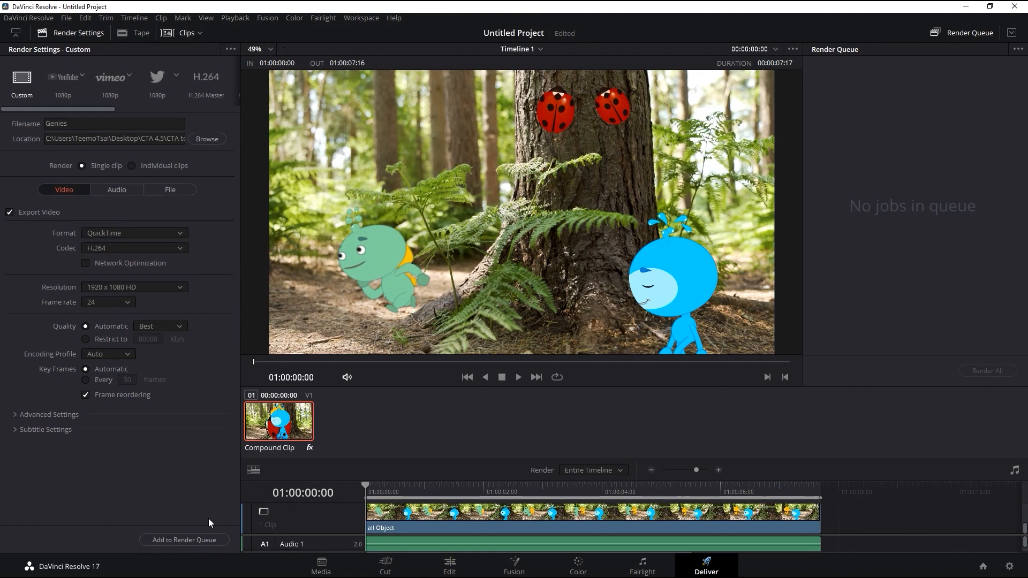
left_click(184, 540)
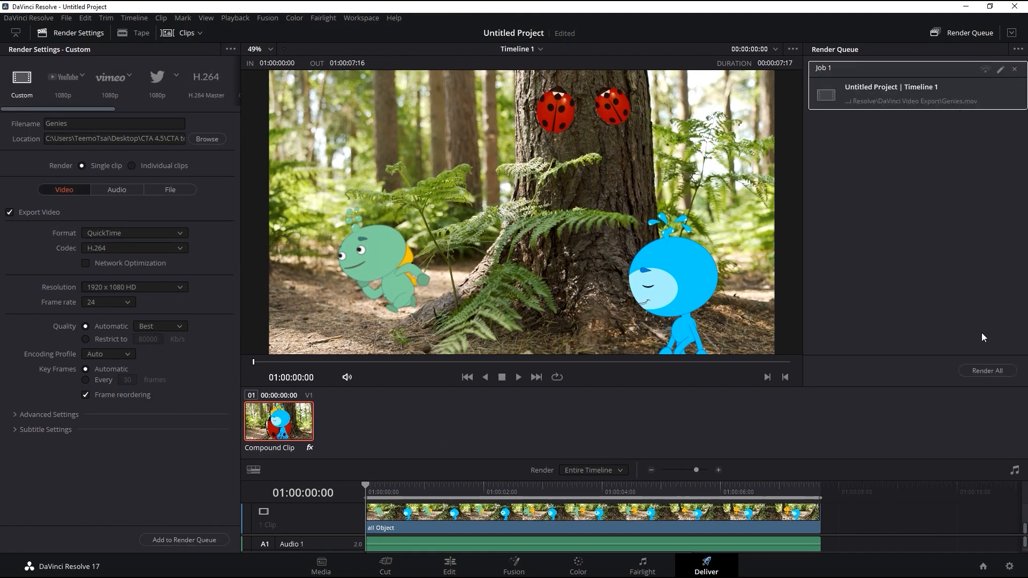